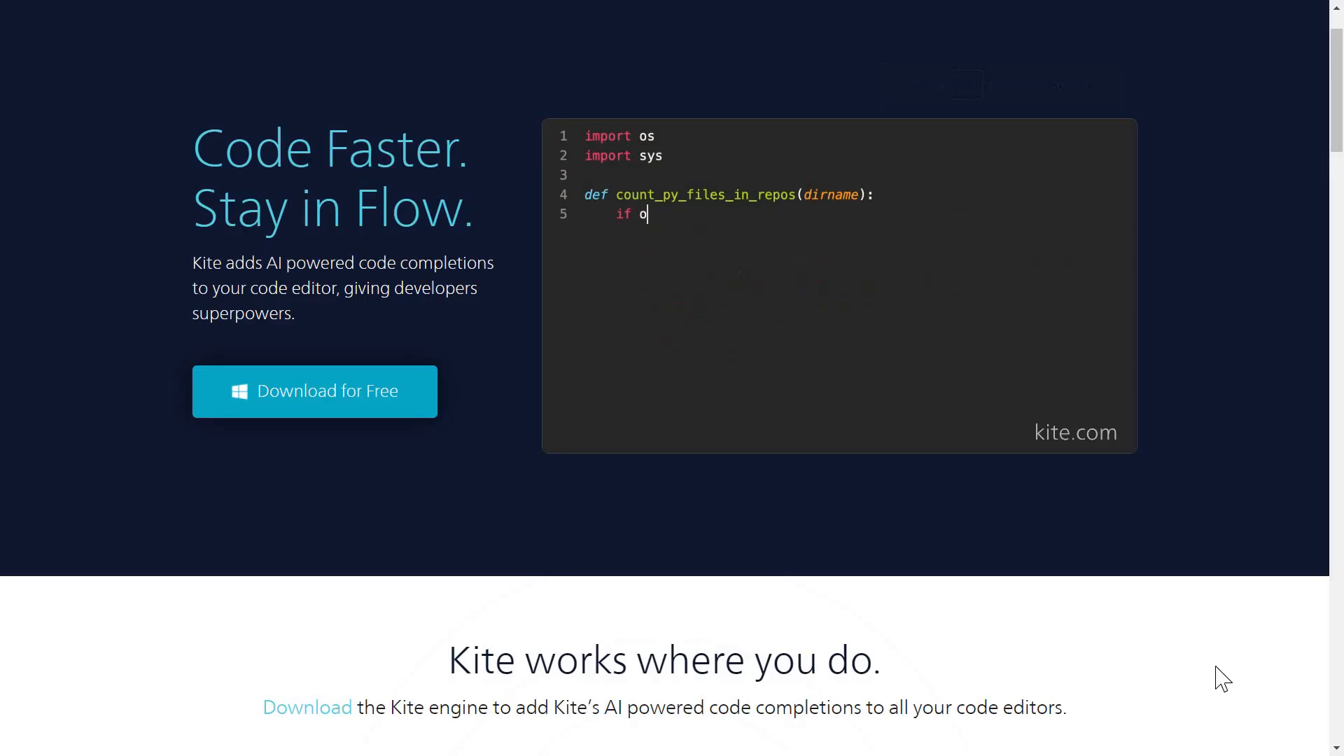
Reveal the let and const bullet points, starting with block scoping of declared variables
text(s.path.exists(o))
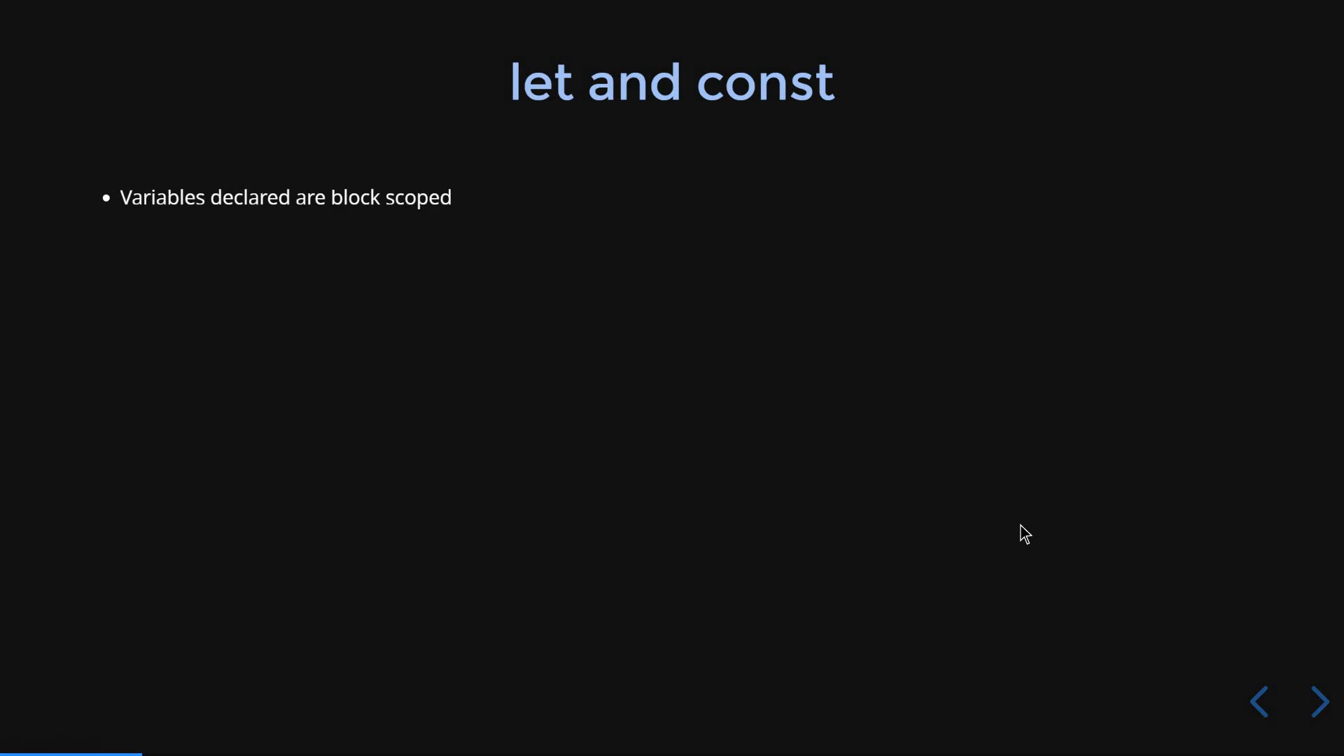
click(1319, 701)
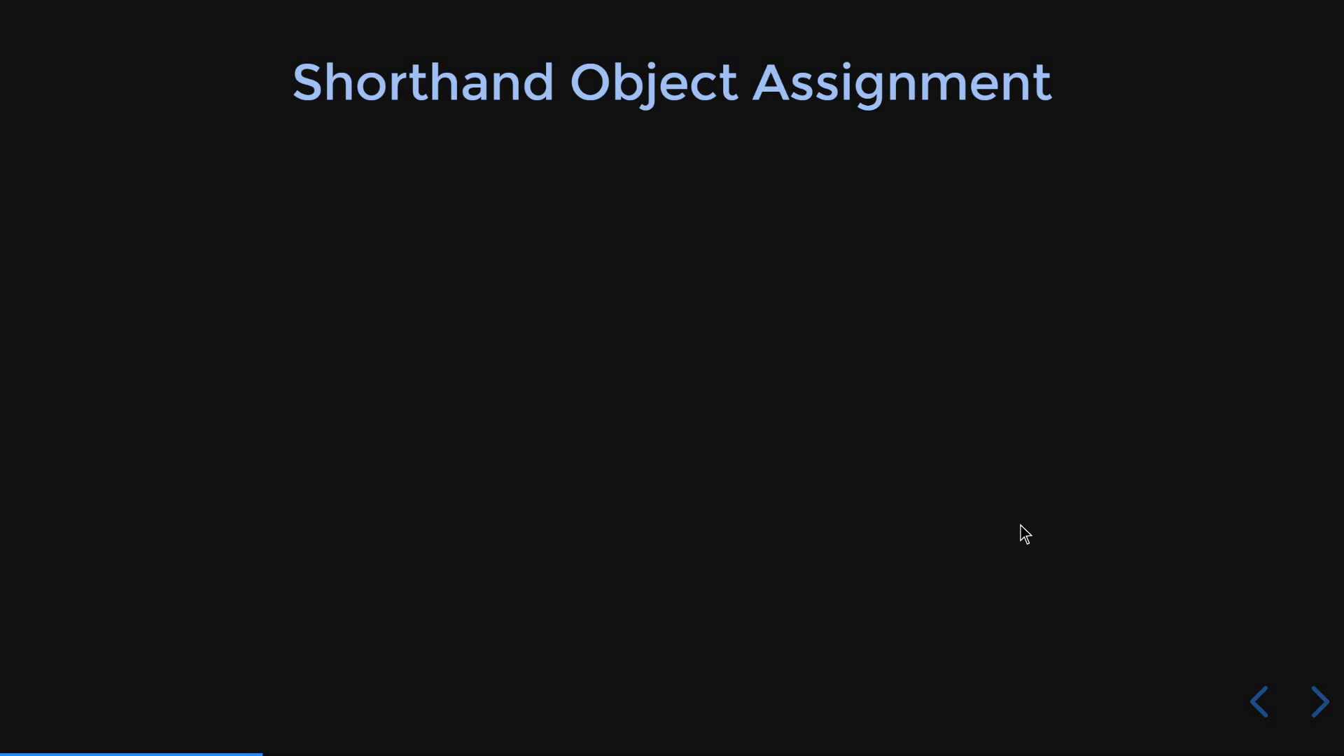
Advance to the Shorthand Object Assignment slide and reveal its fragments
click(1319, 703)
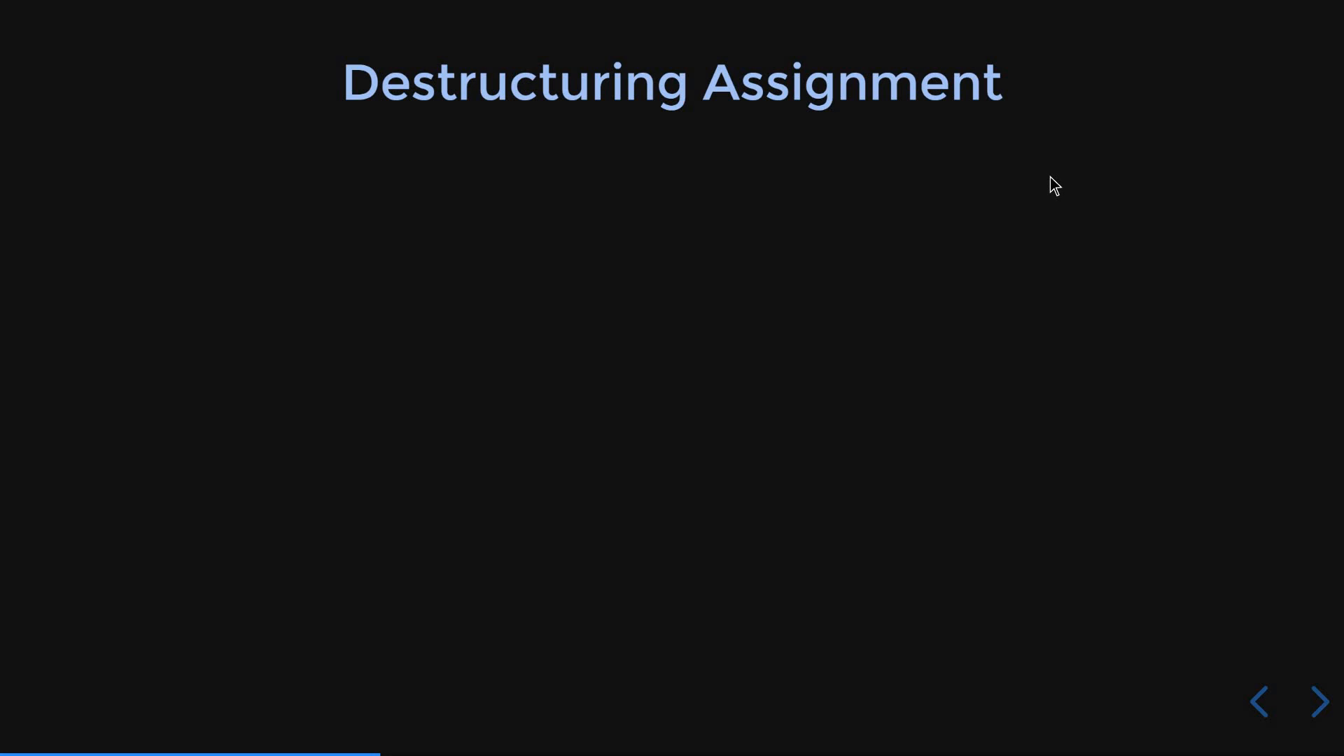
Reveal the destructuring definition text and the Object example heading
click(1319, 701)
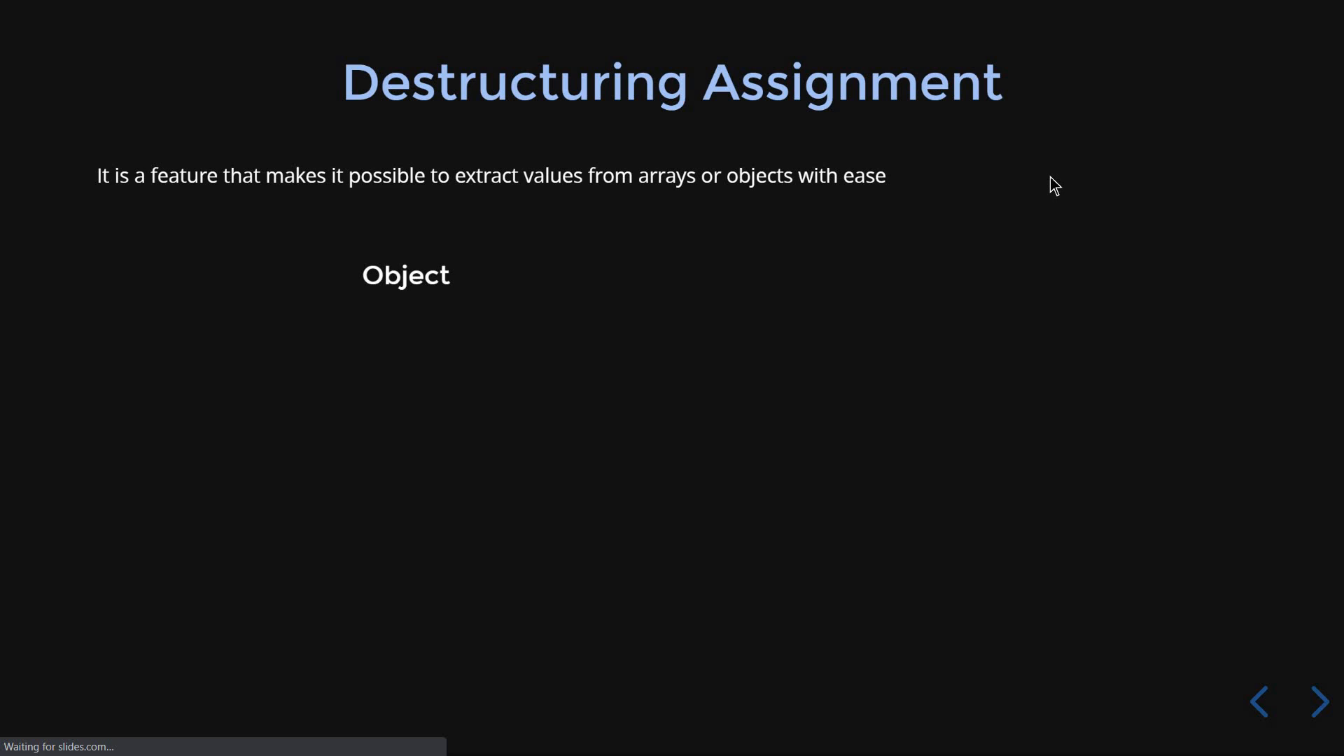
click(1319, 702)
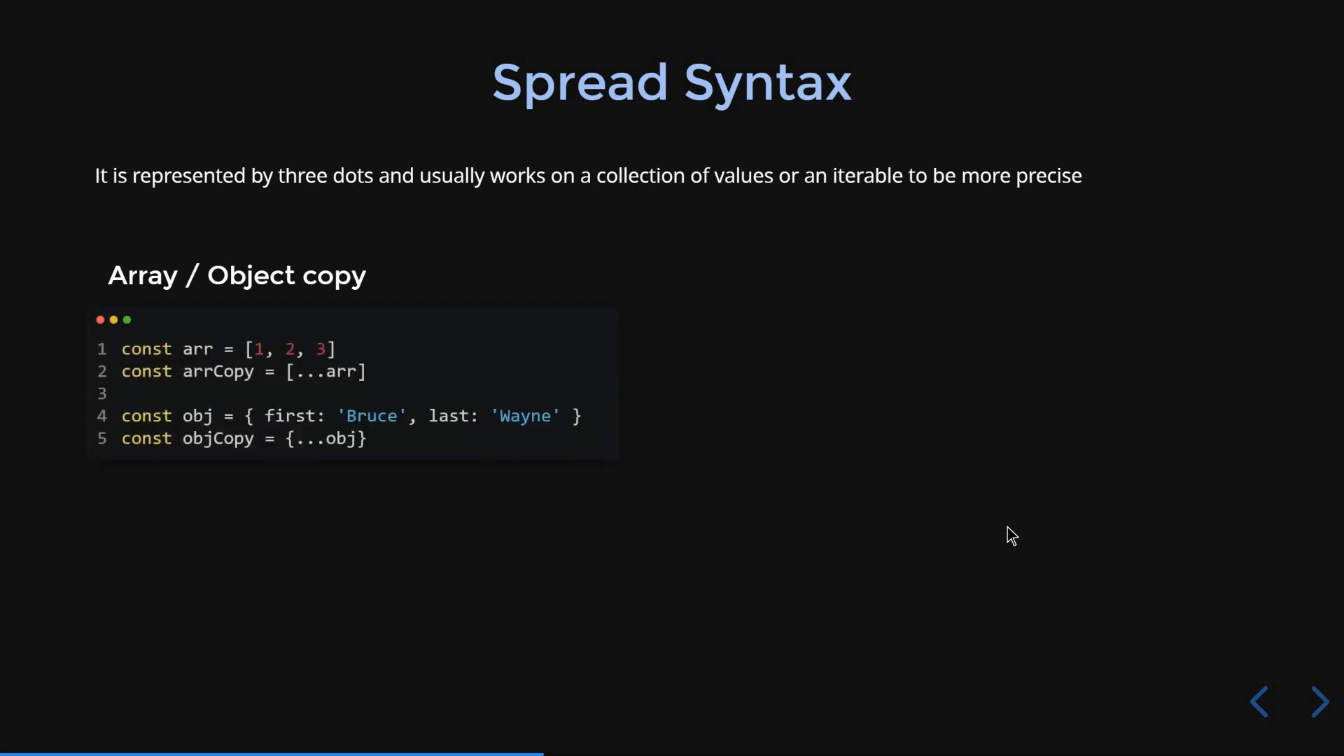
mouse_move(896, 447)
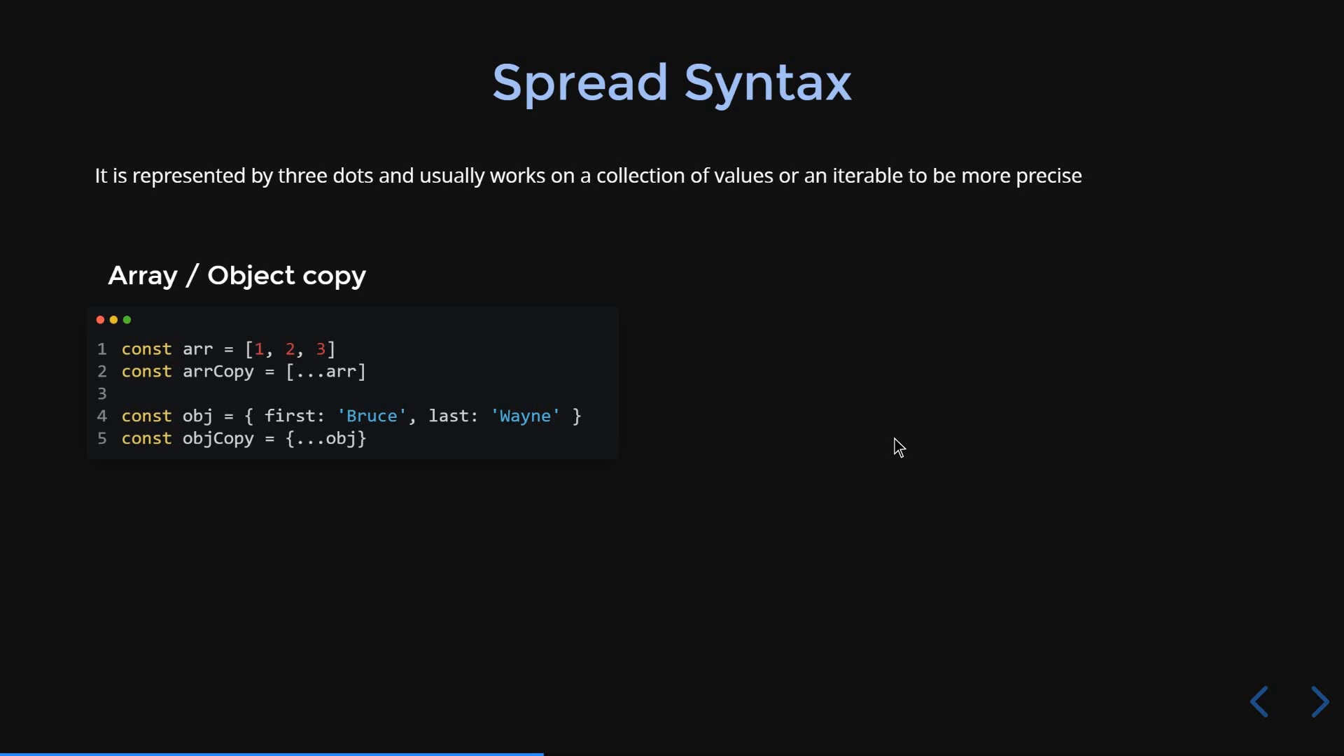
click(1319, 702)
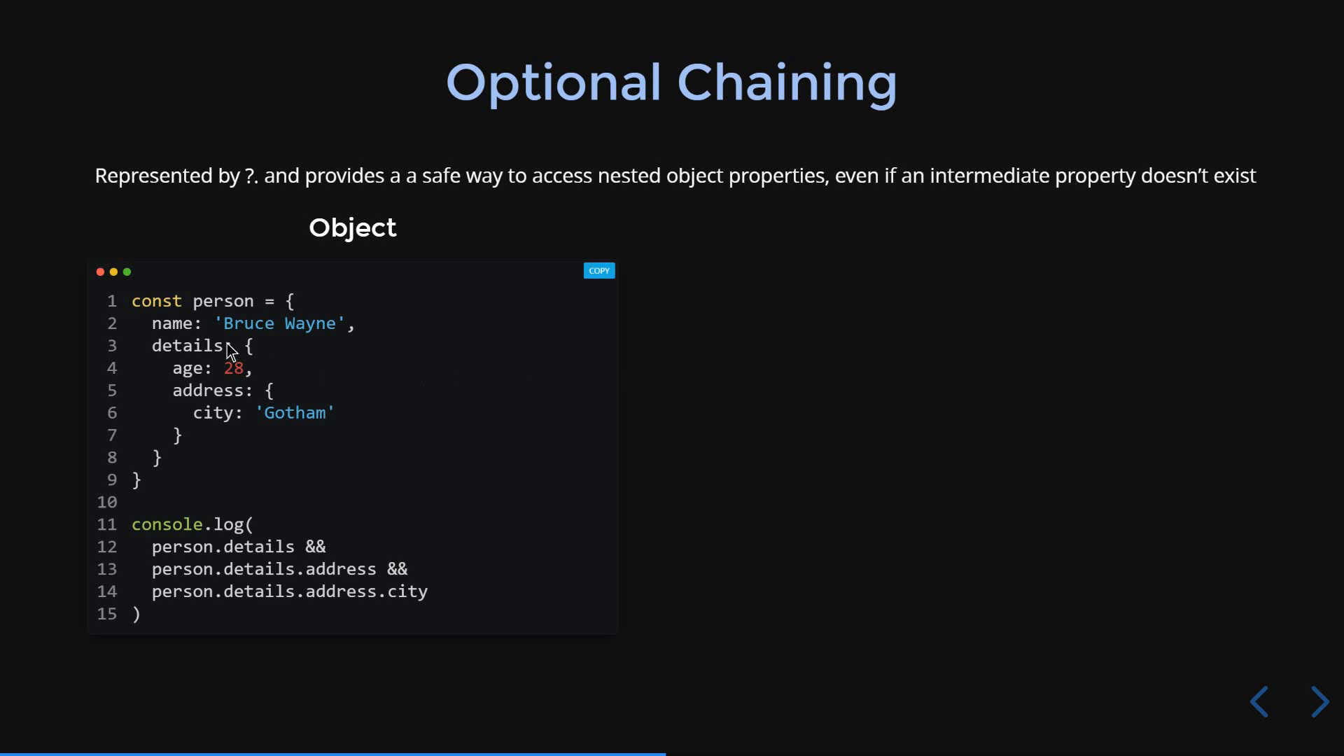
mouse_move(201, 384)
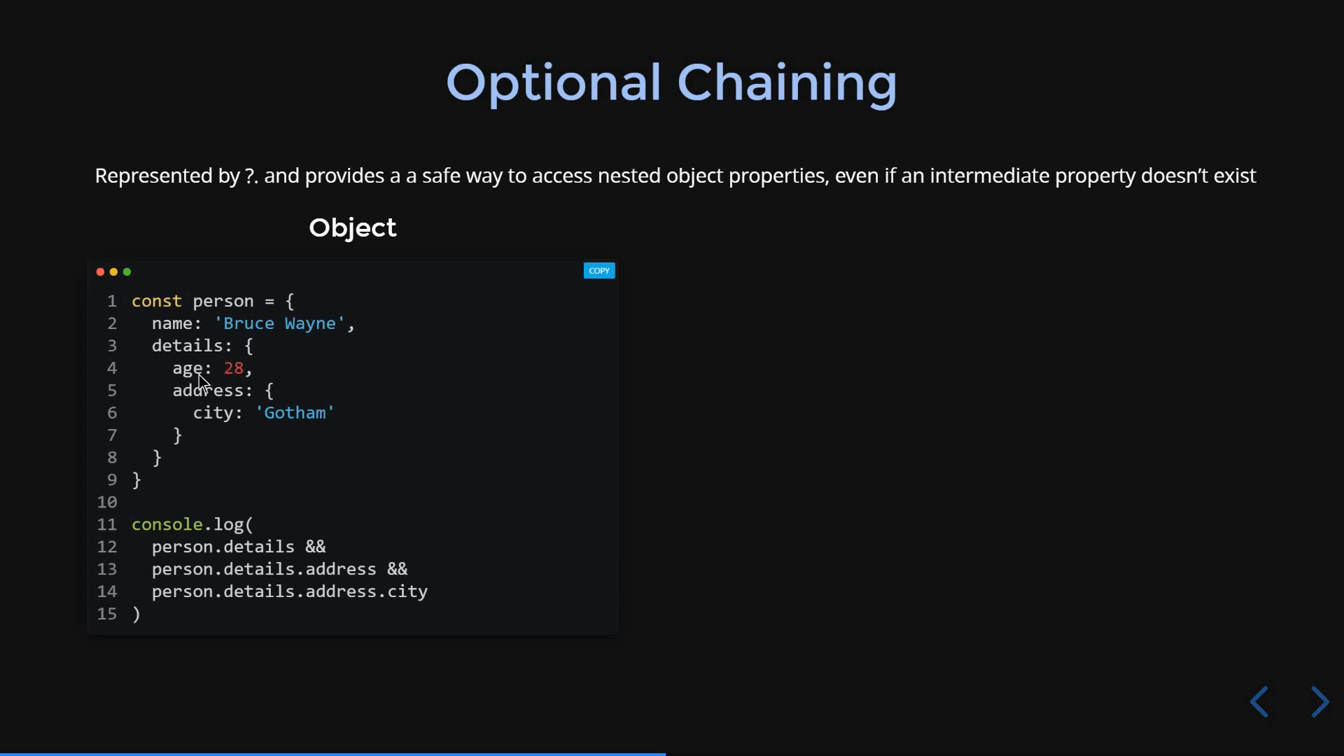
mouse_move(202, 403)
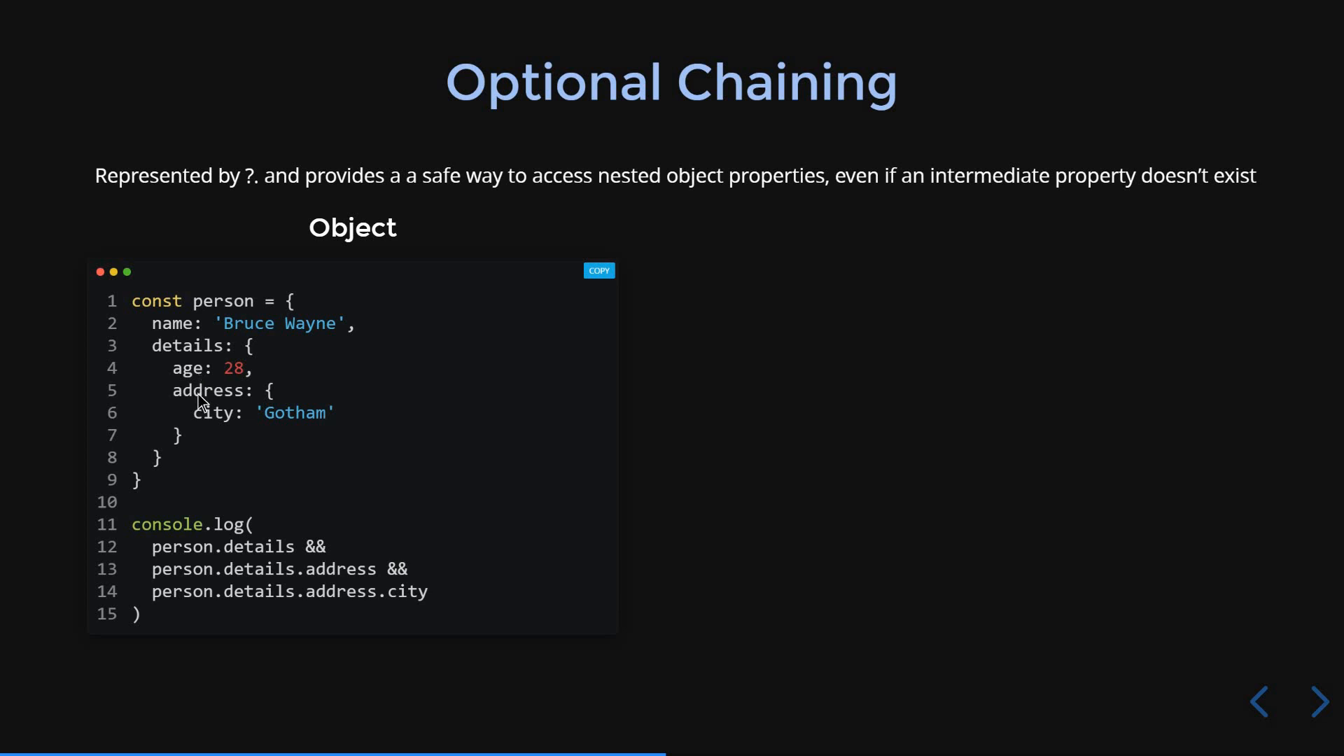
mouse_move(203, 409)
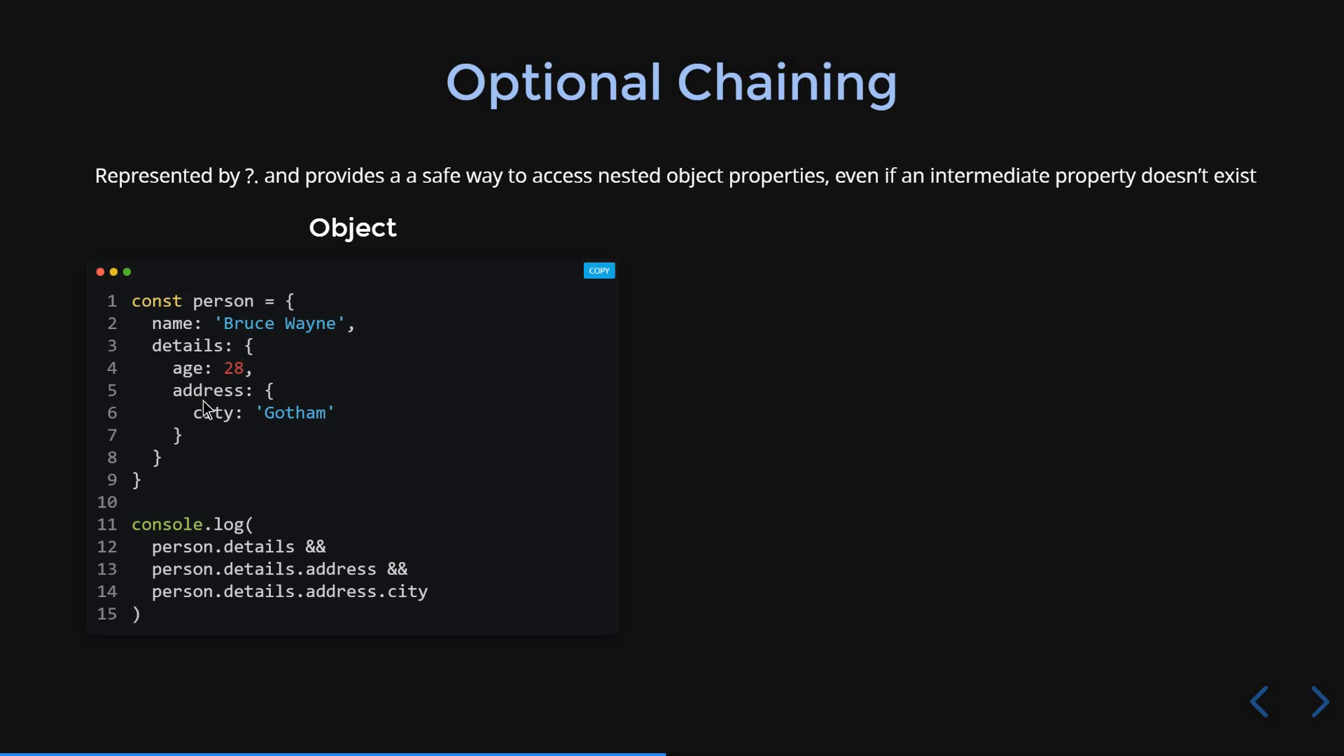
mouse_move(230, 430)
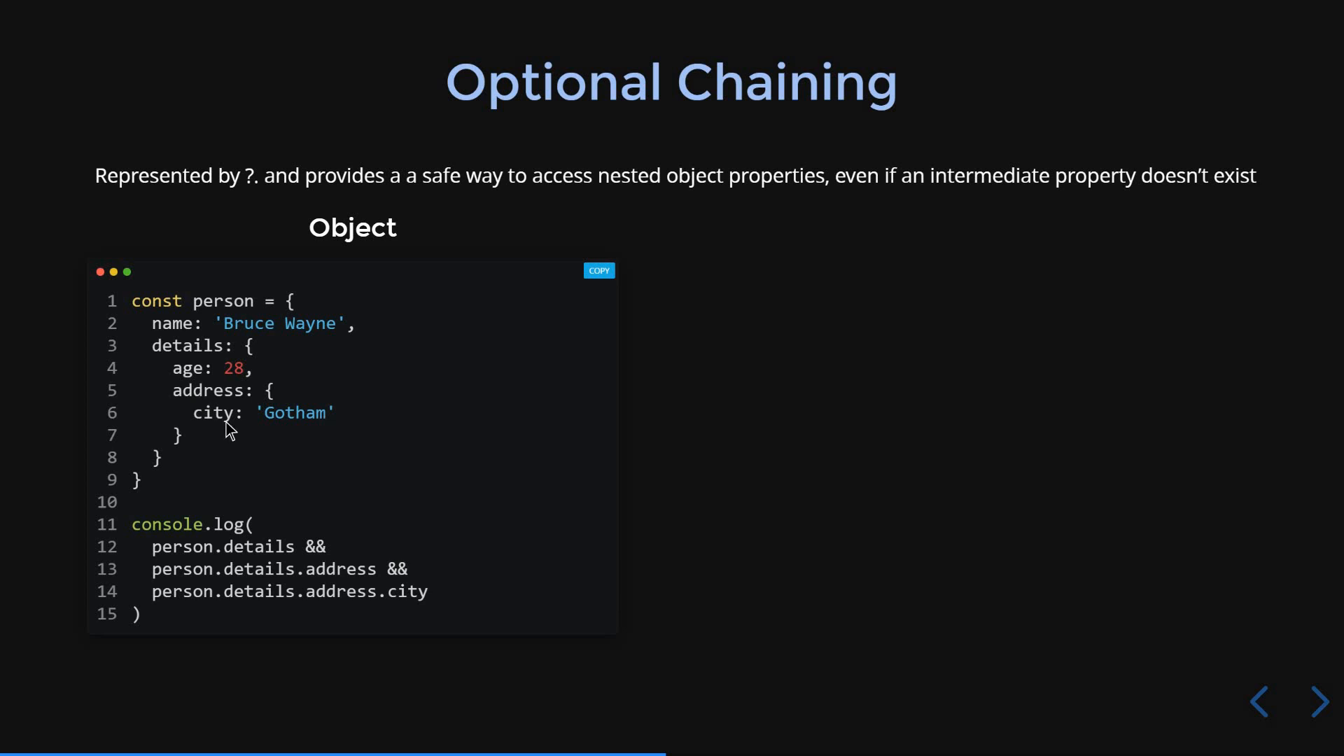
mouse_move(259, 573)
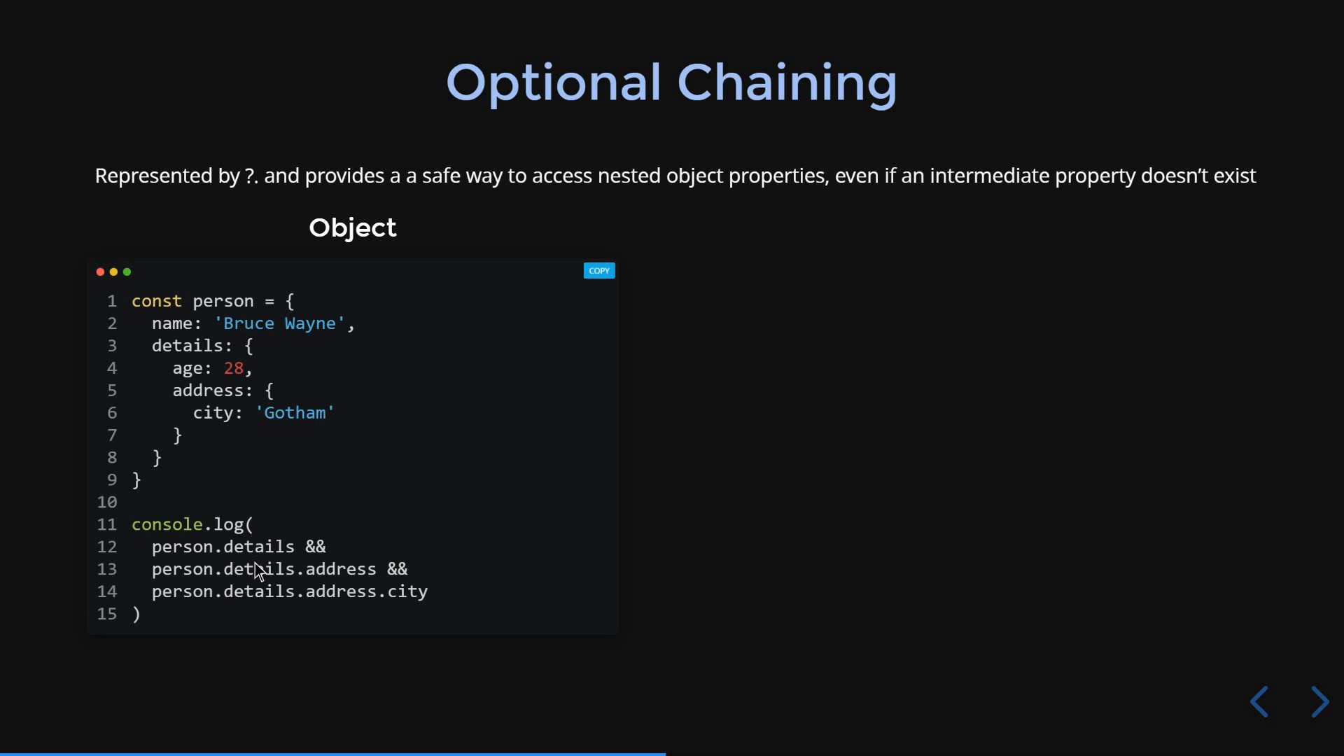
mouse_move(288, 561)
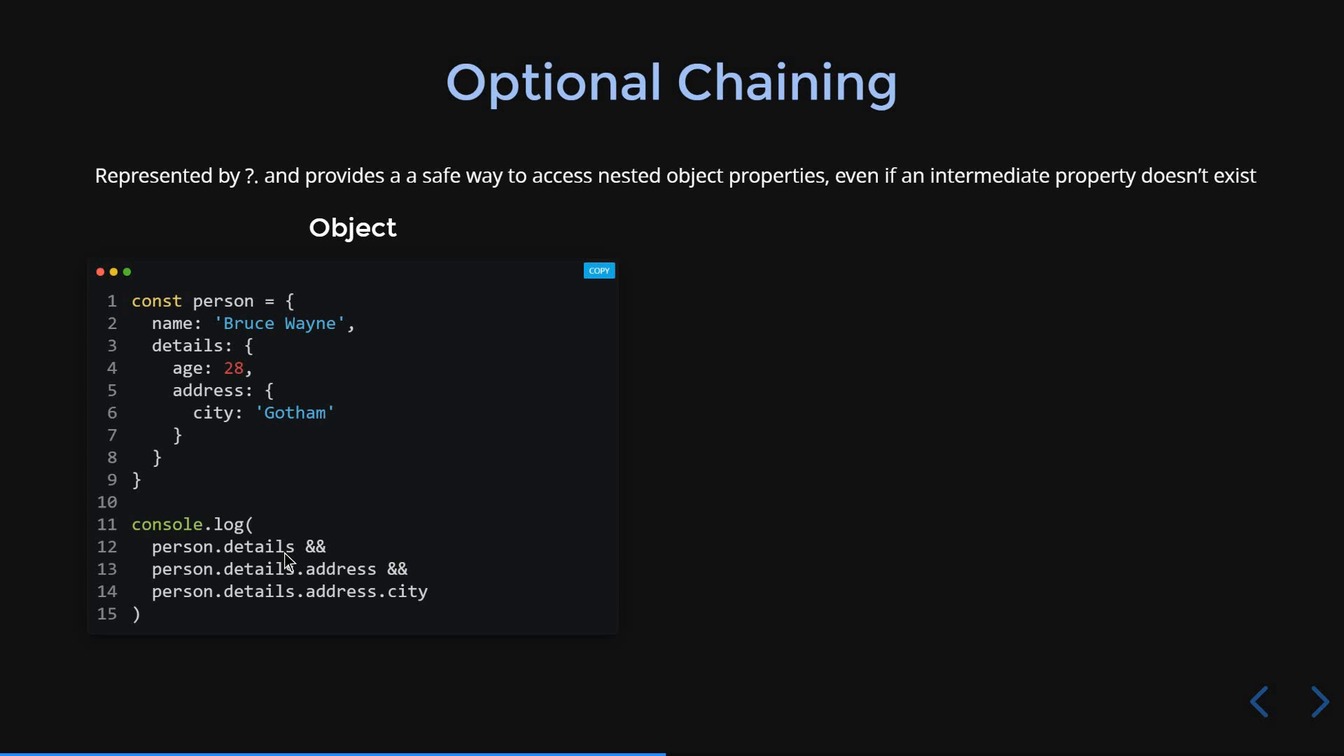
mouse_move(370, 605)
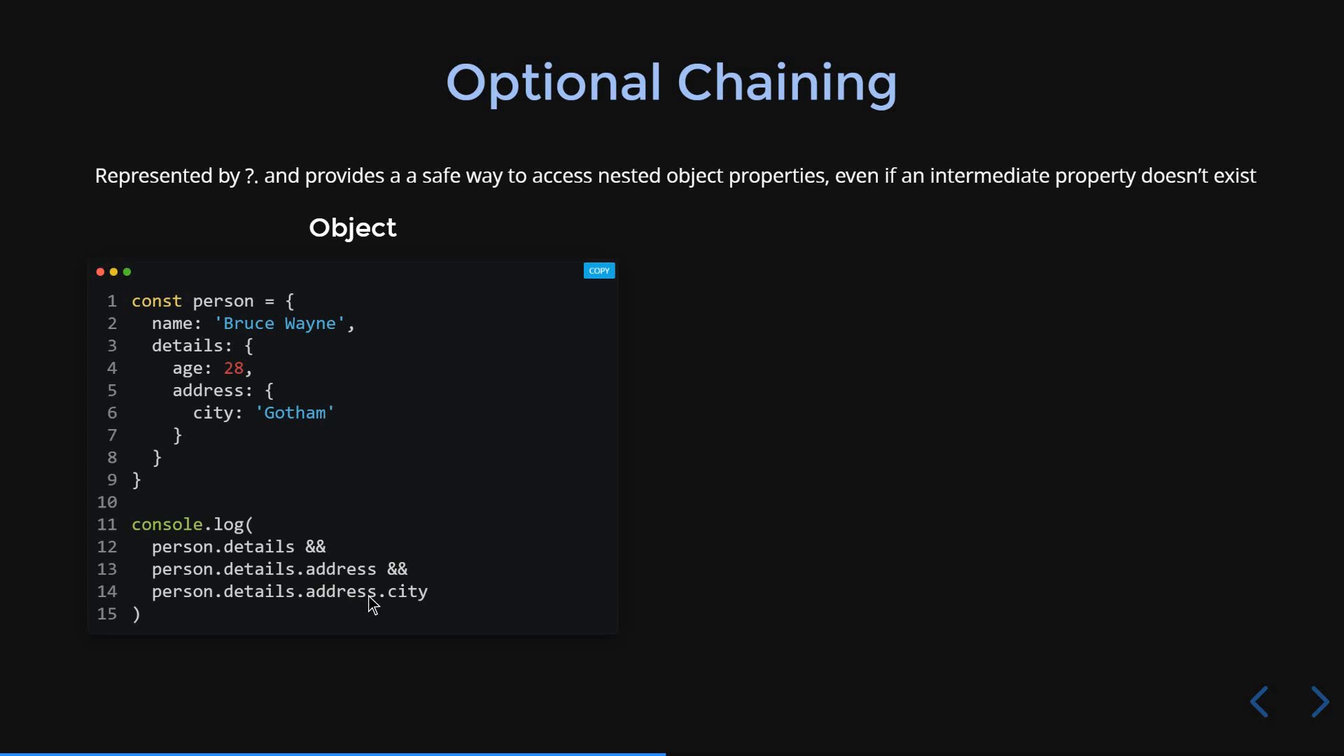
mouse_move(333, 613)
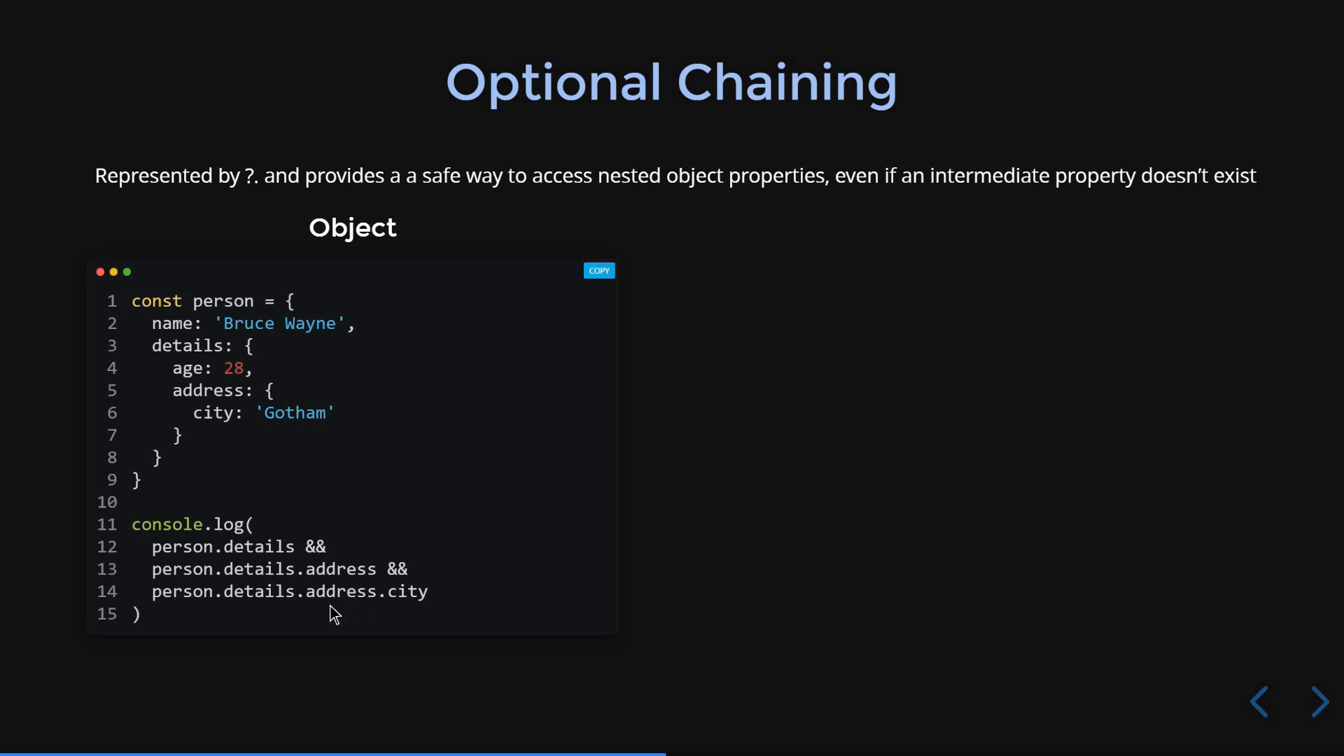
mouse_move(372, 620)
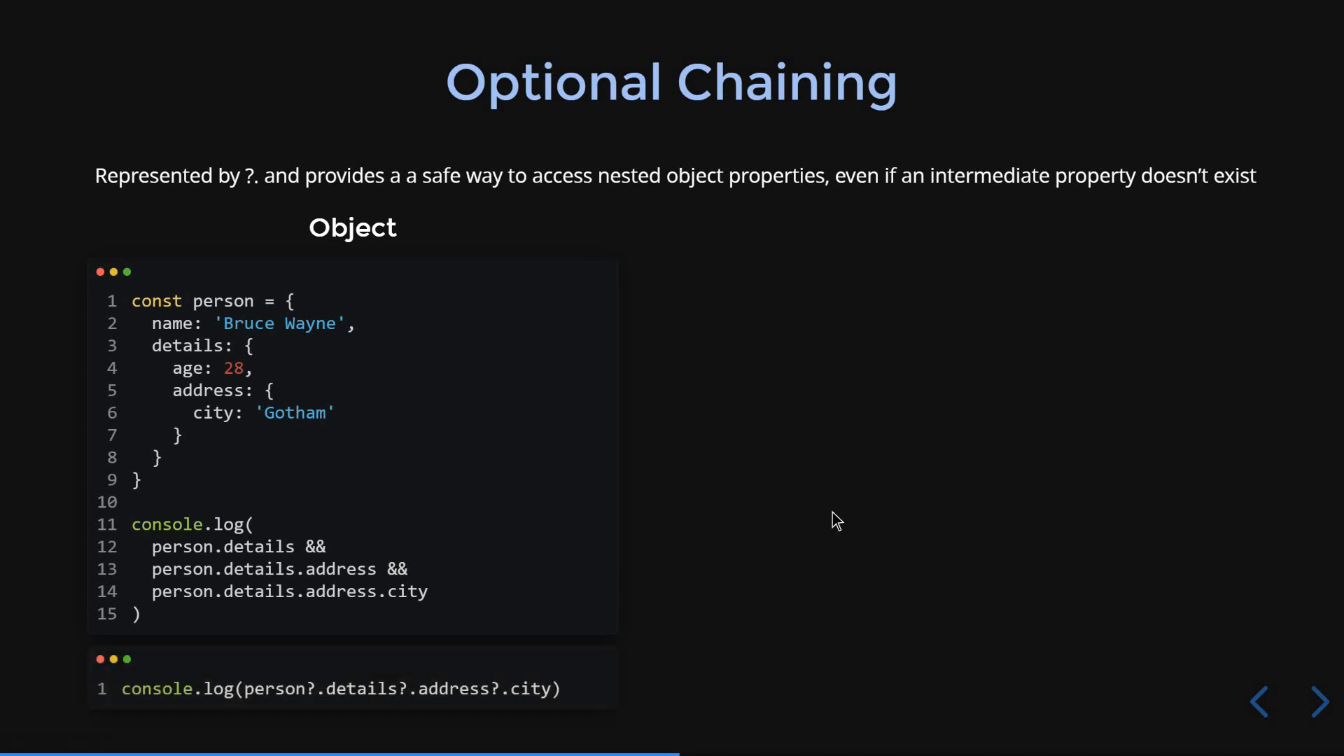
mouse_move(686, 615)
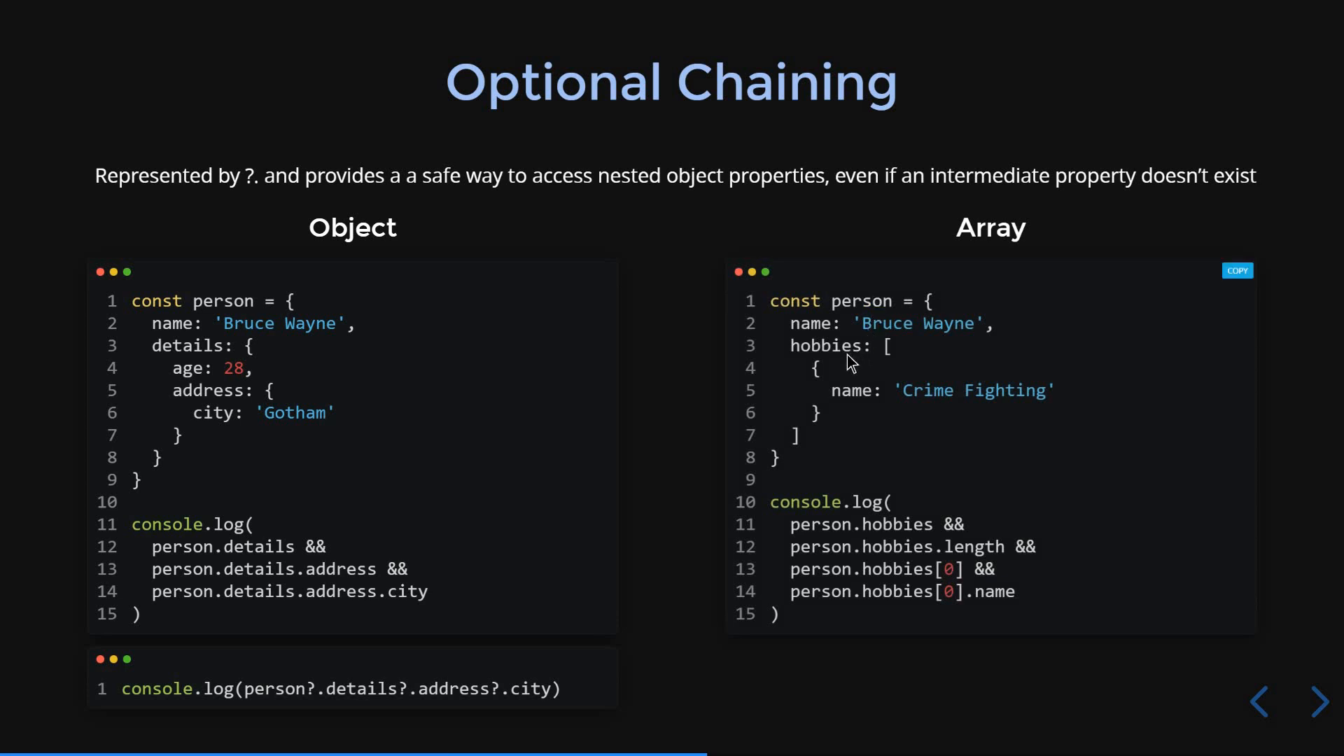
mouse_move(974, 601)
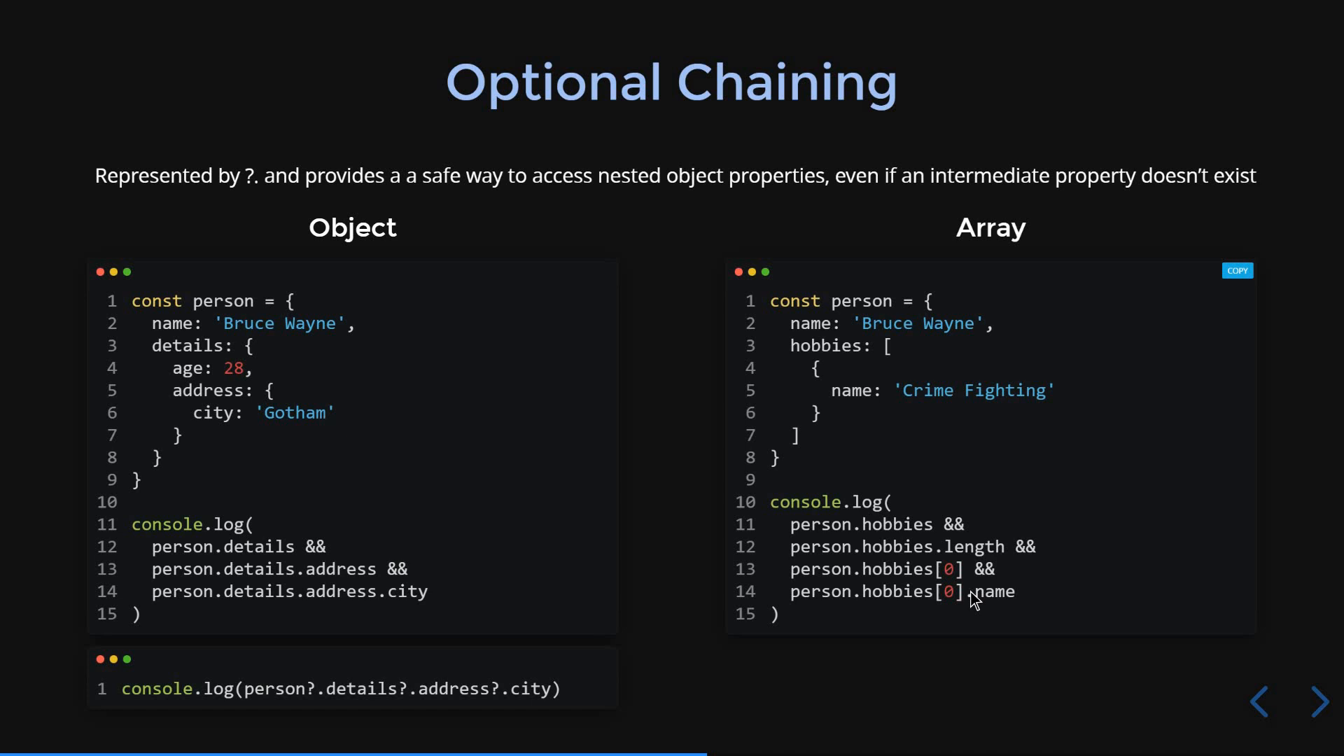
mouse_move(1013, 615)
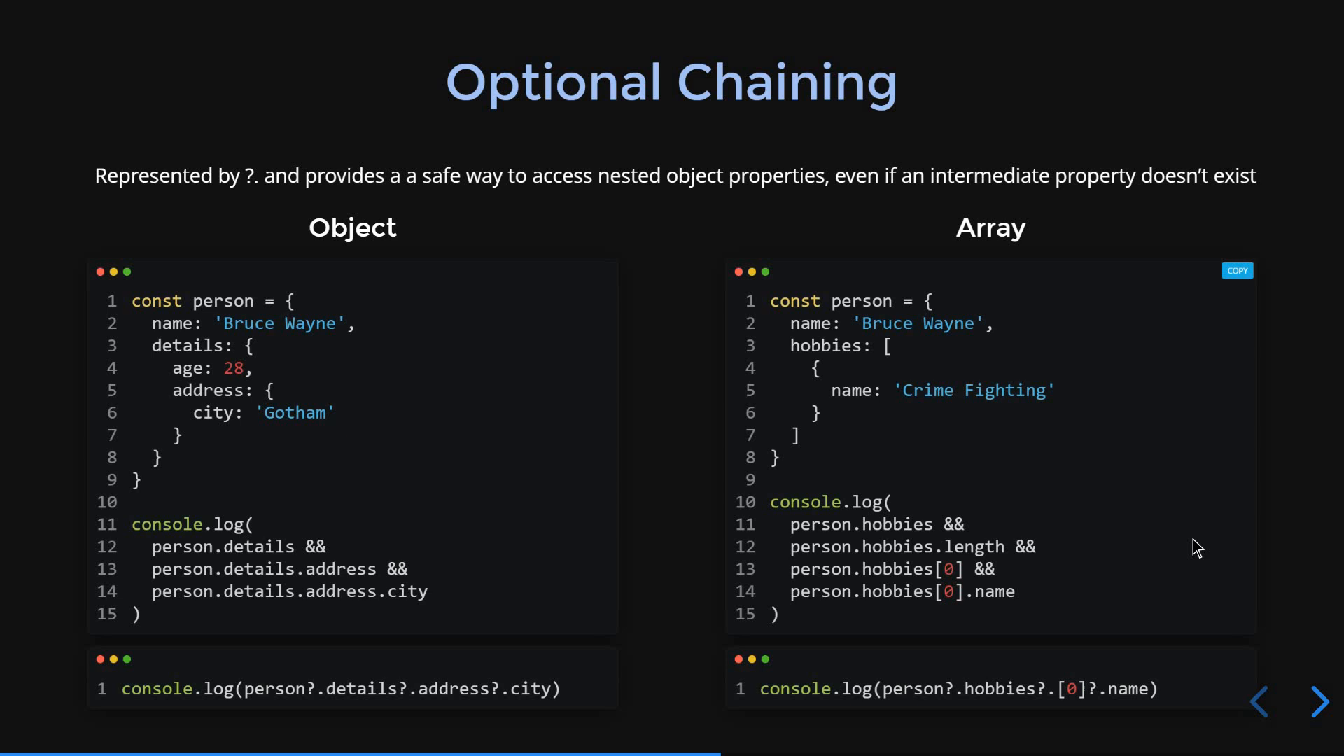
Show the one-line optional chaining console.log version of the hobbies lookup
click(1319, 702)
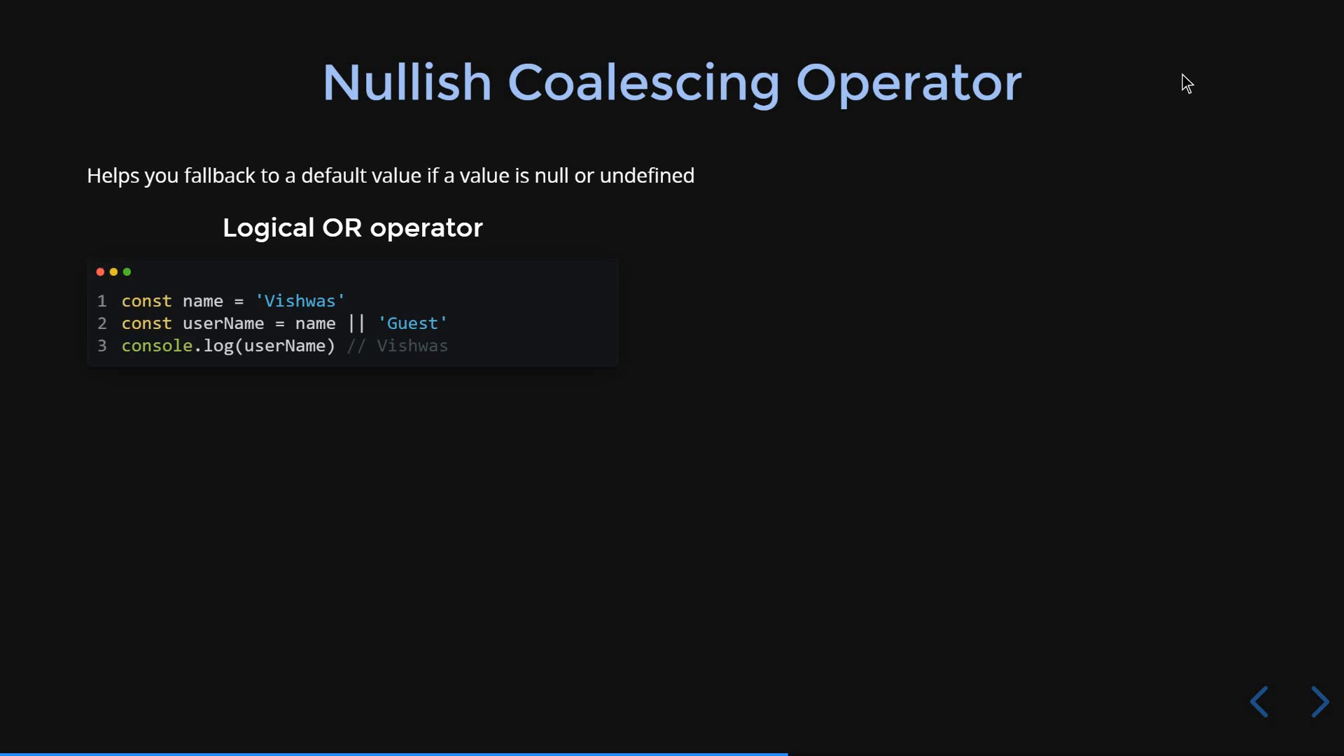
mouse_move(524, 263)
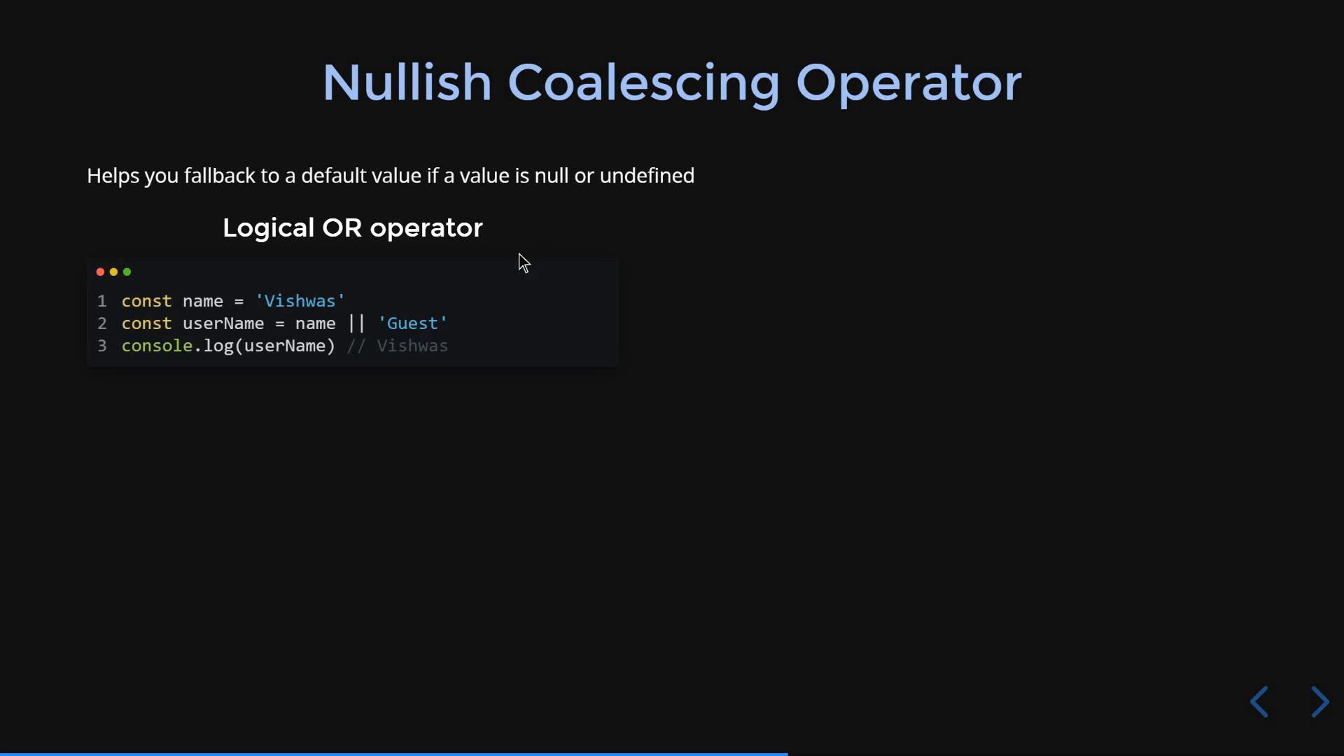
mouse_move(429, 347)
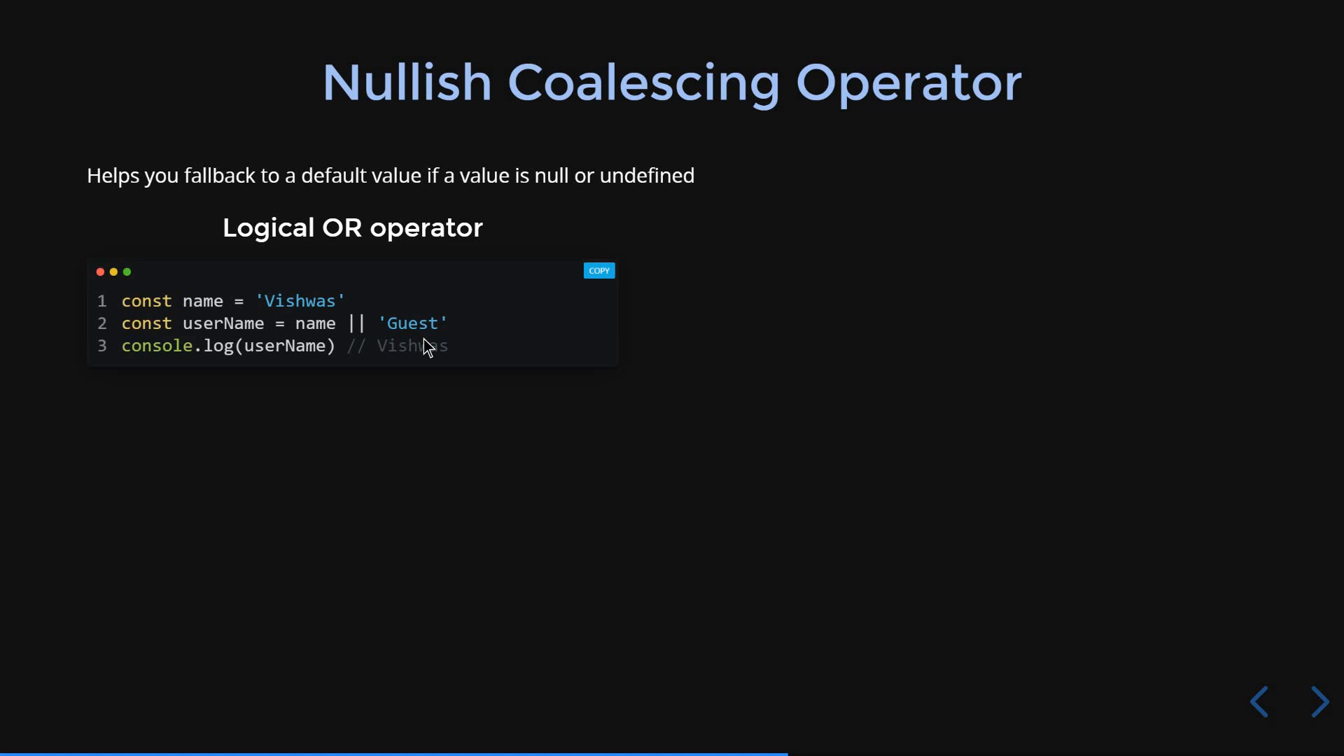
mouse_move(385, 354)
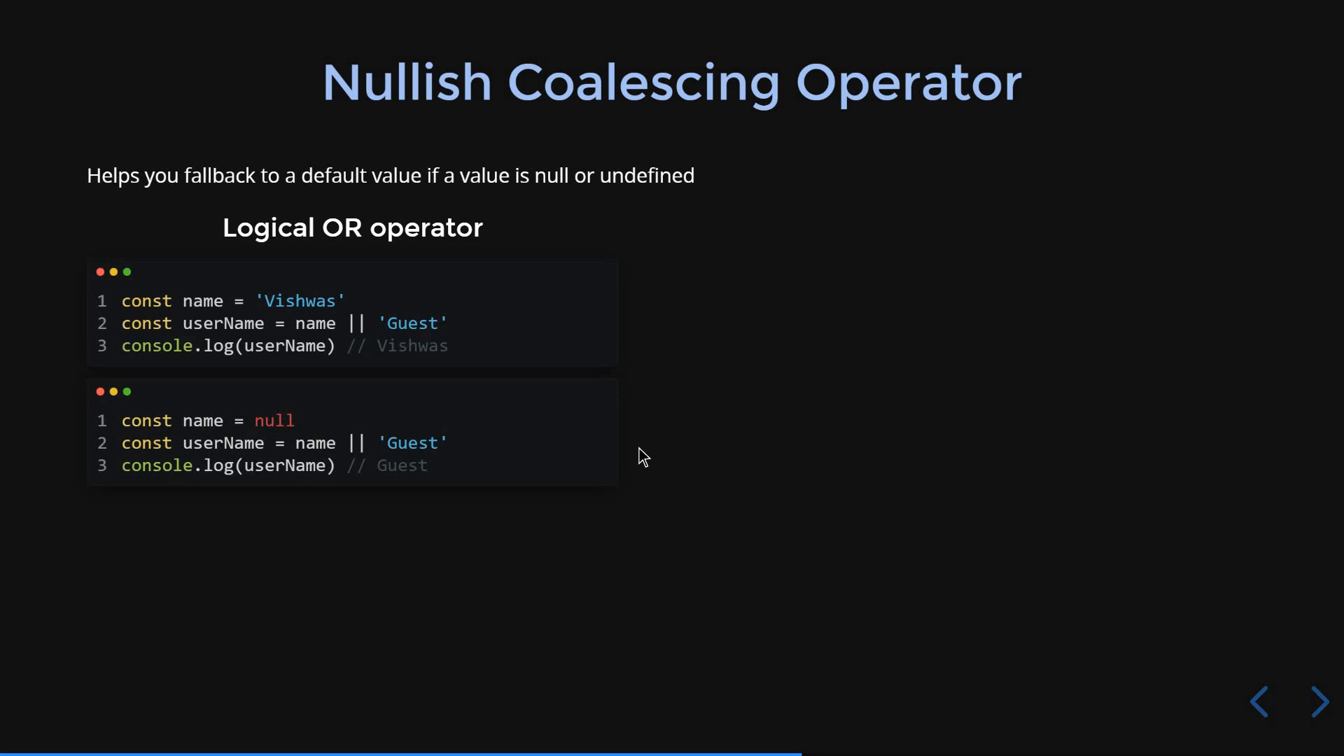
mouse_move(439, 471)
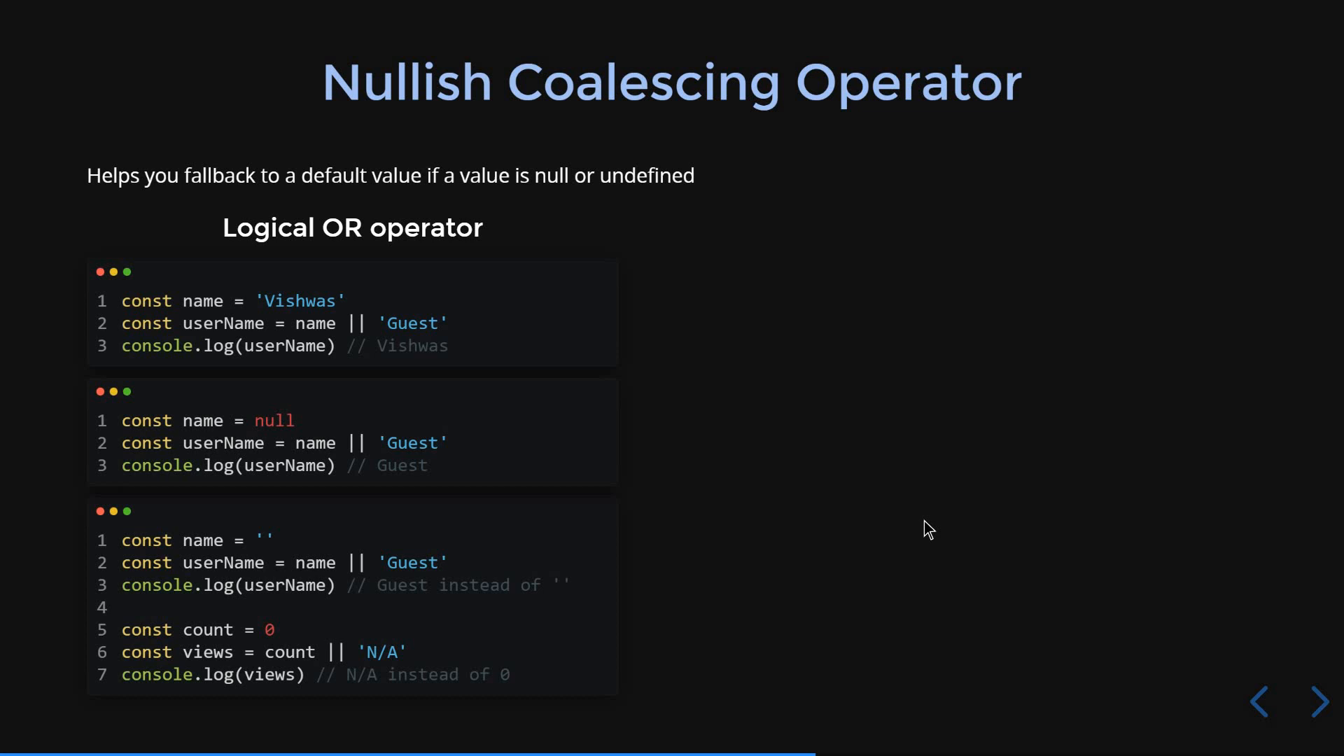
mouse_move(585, 597)
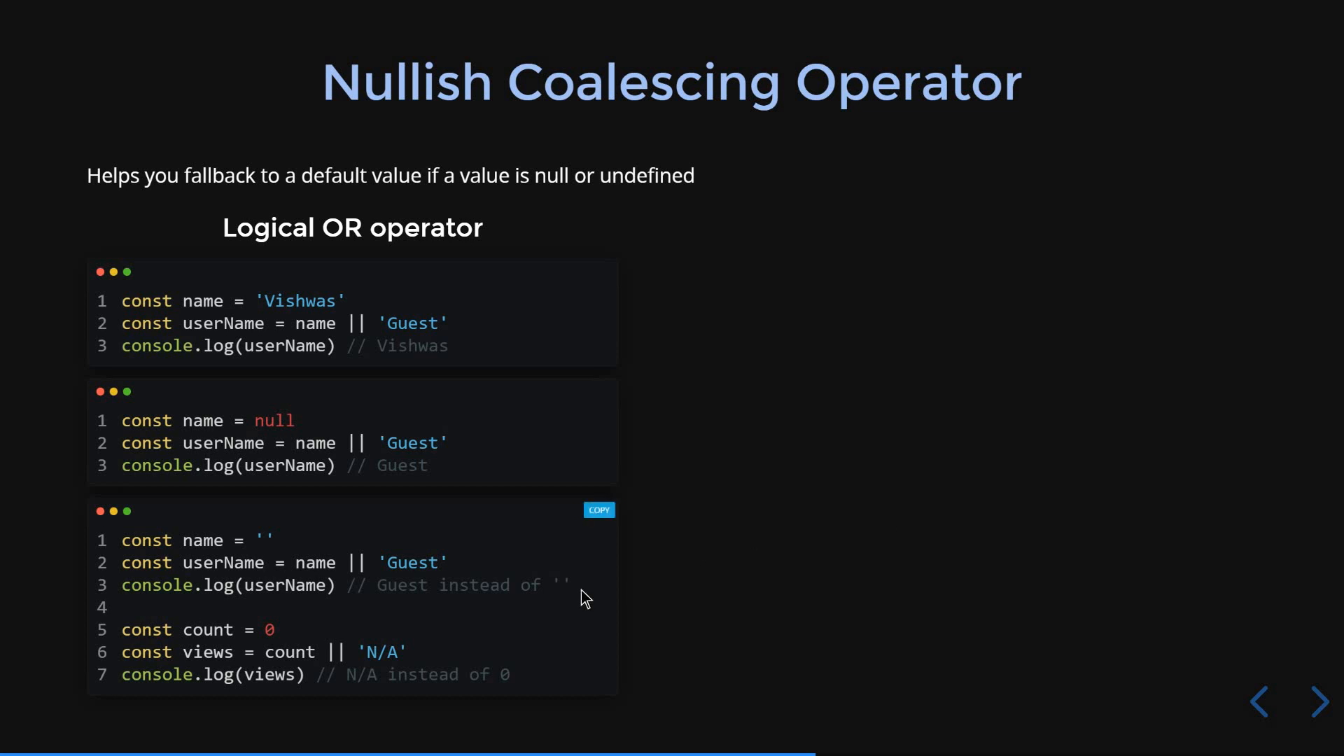
mouse_move(525, 572)
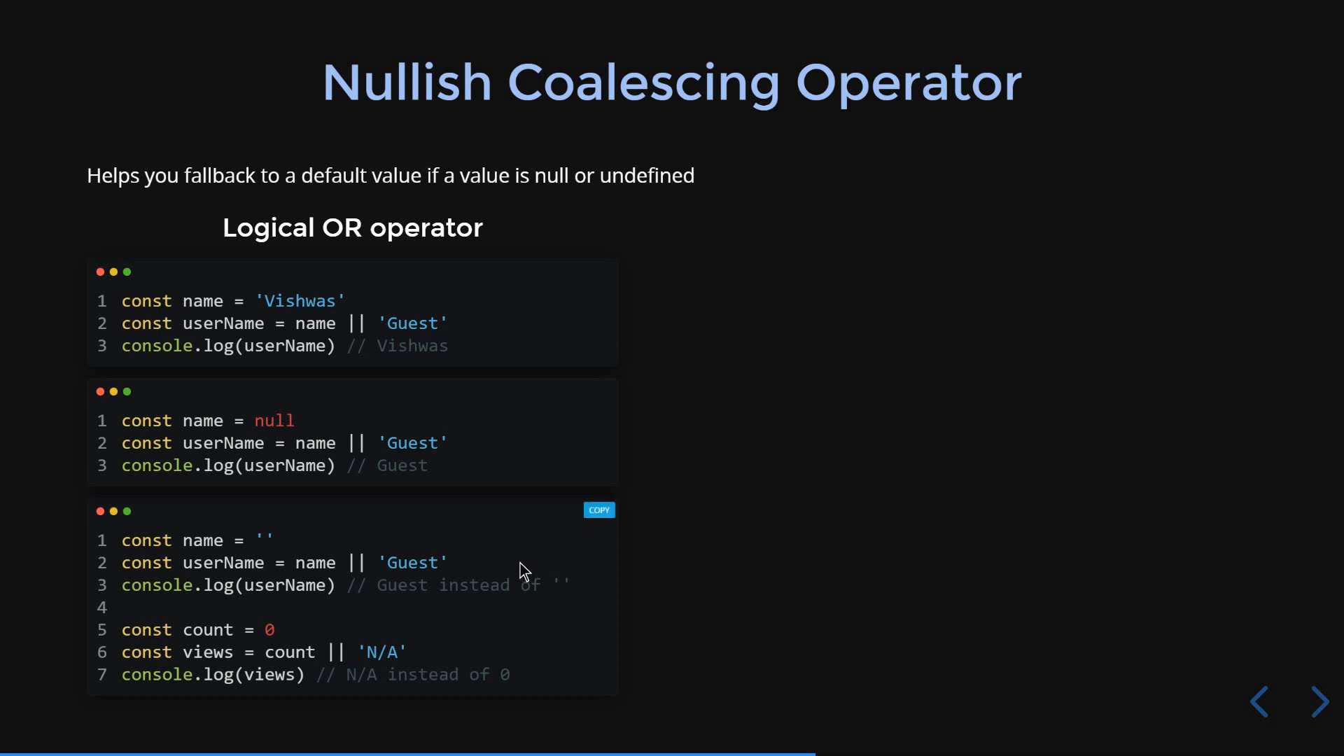
mouse_move(518, 606)
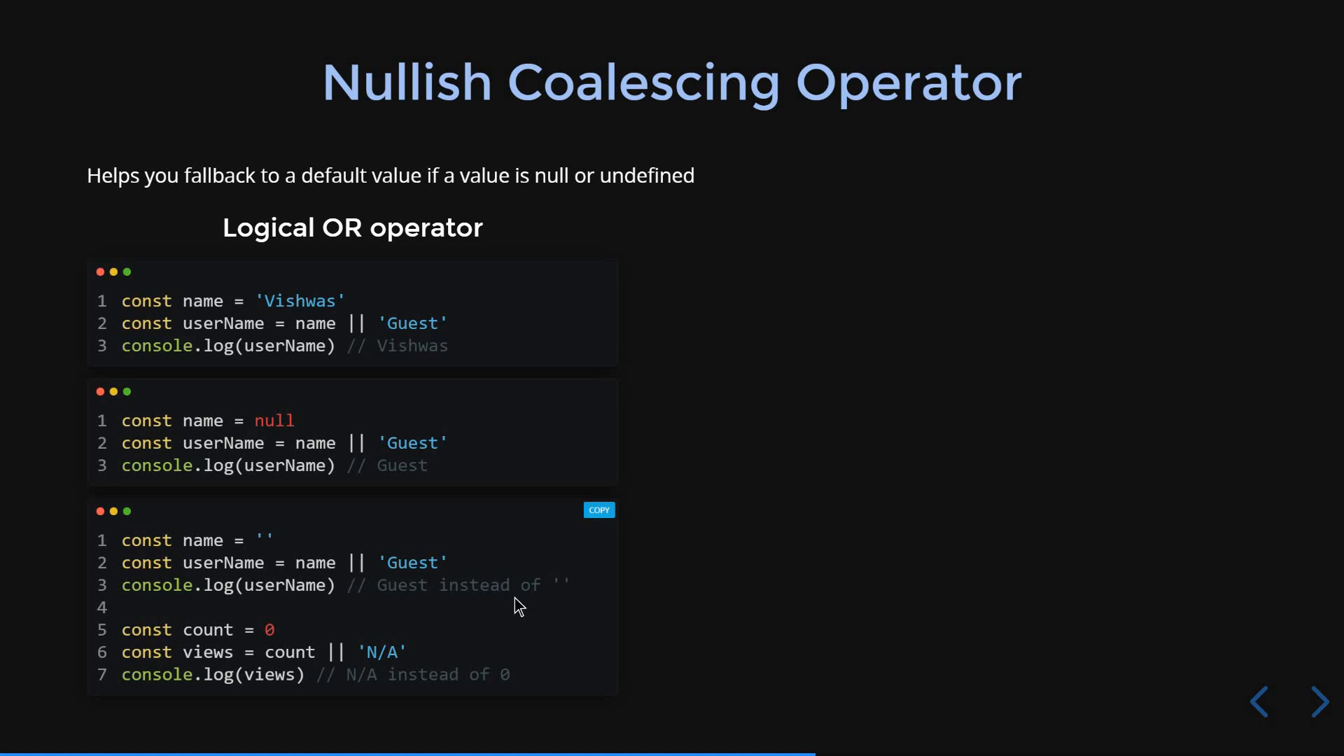
mouse_move(509, 675)
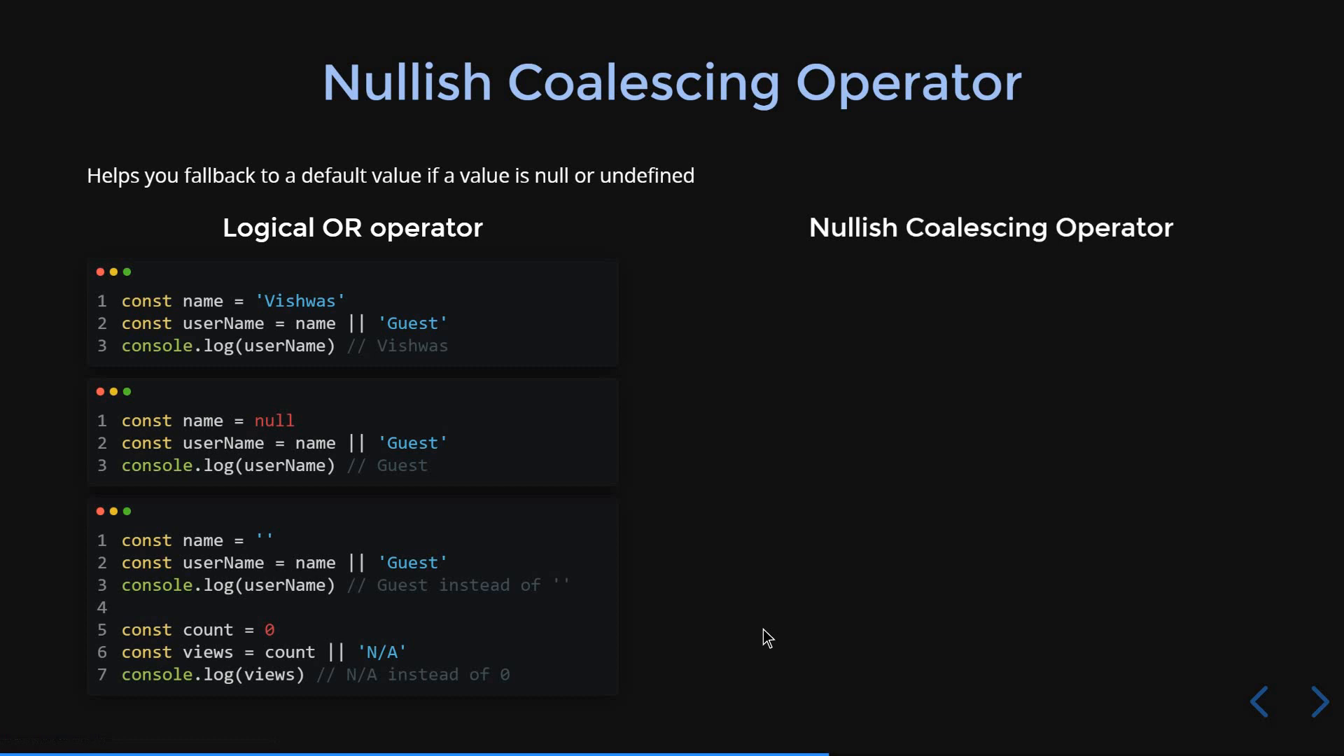
click(1319, 701)
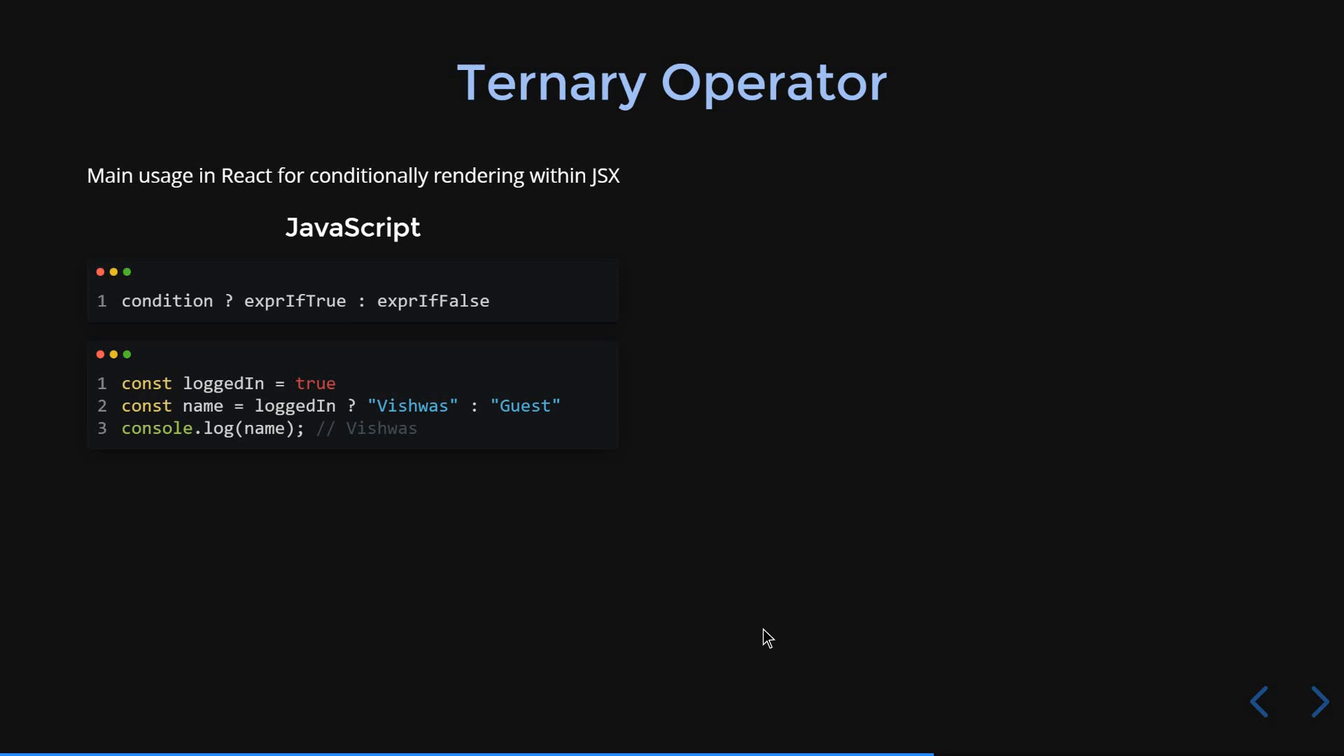
mouse_move(735, 485)
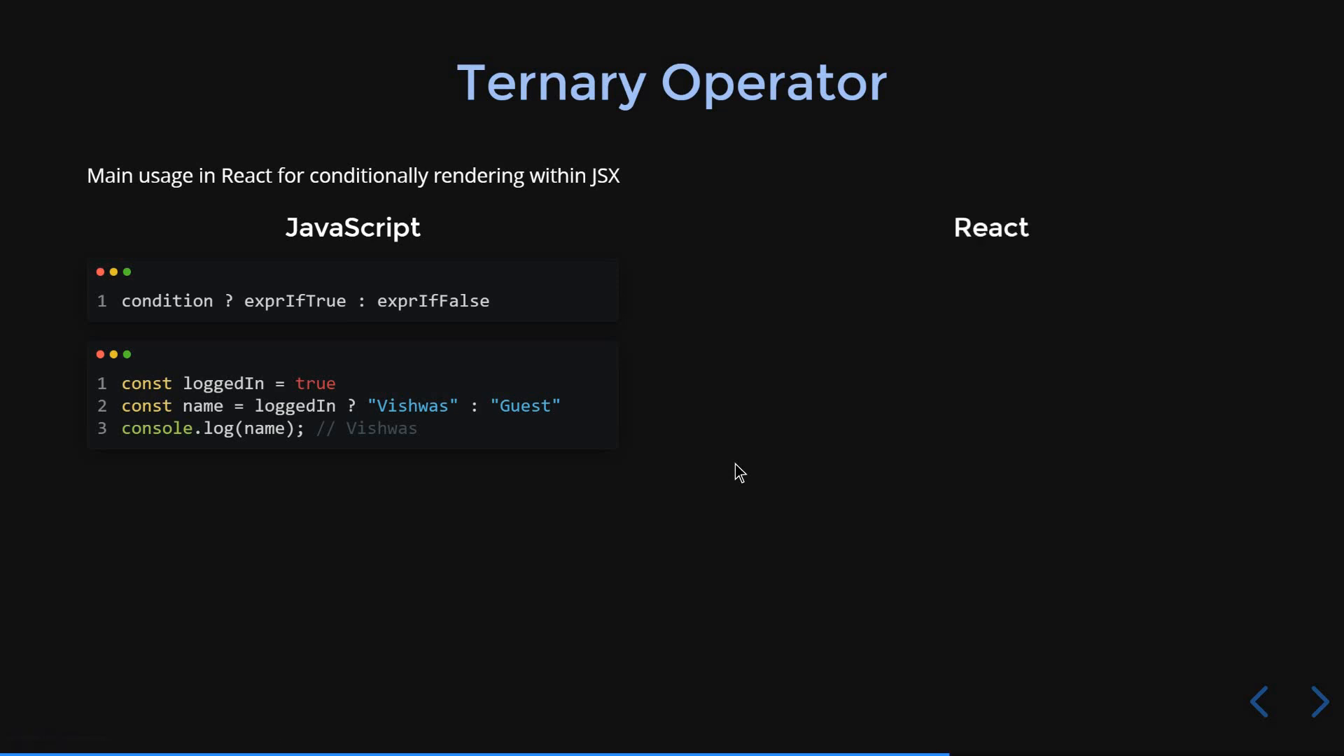
Advance from the Ternary Operator examples to the Template Literals slide
click(1319, 701)
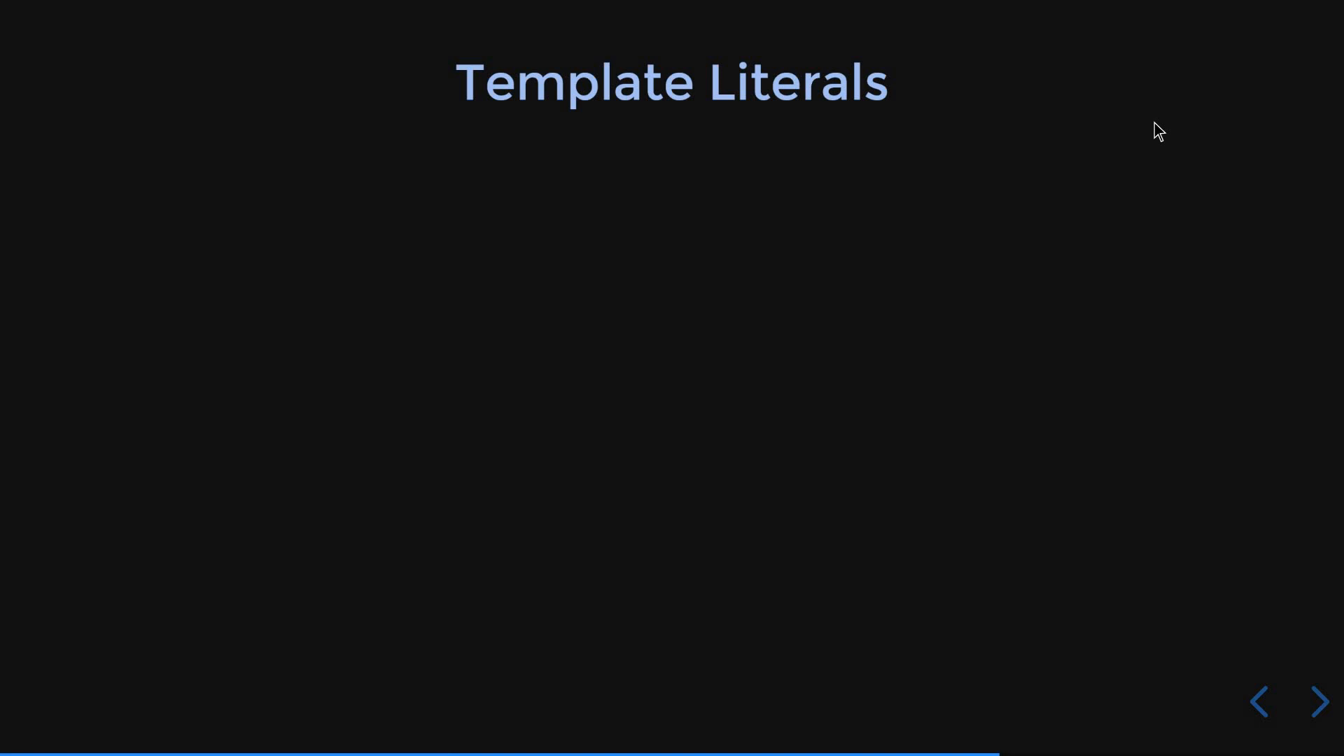
Reveal the Before ES6 concatenation code and the Using Template Literals version
click(1319, 702)
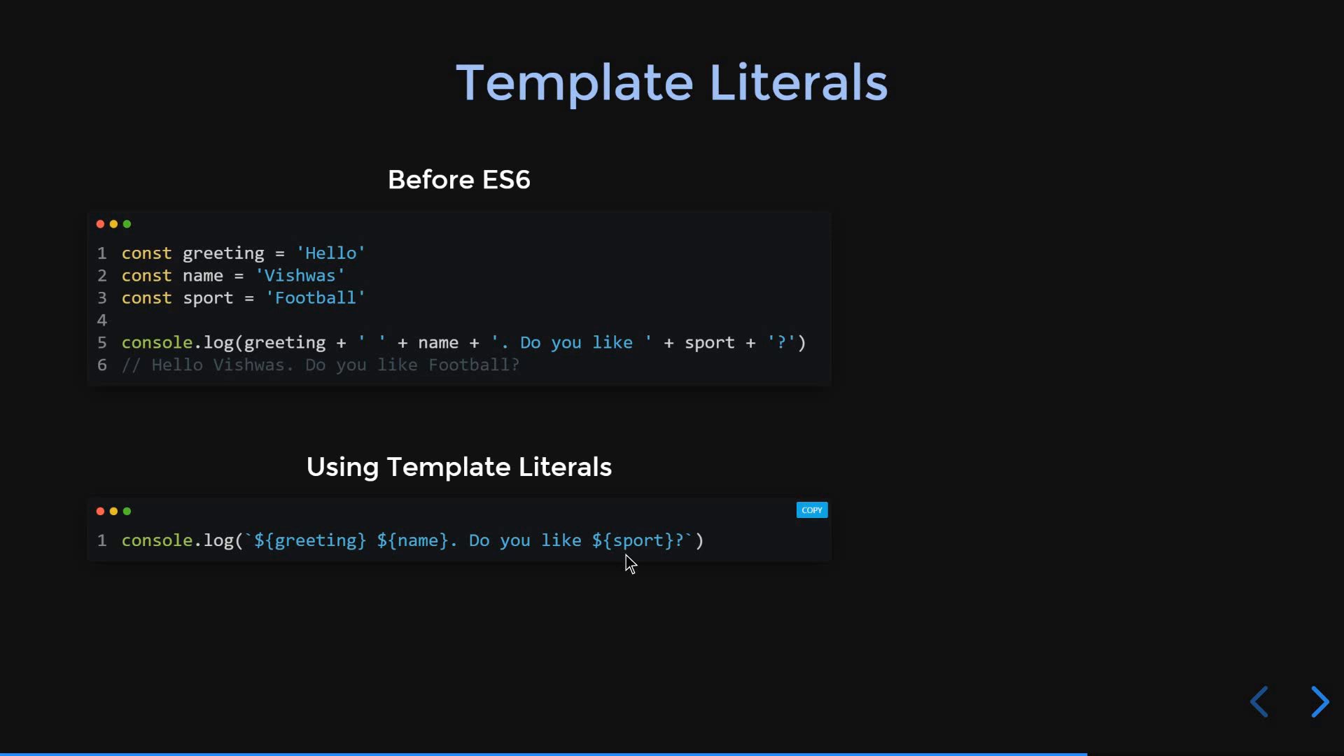
click(1319, 701)
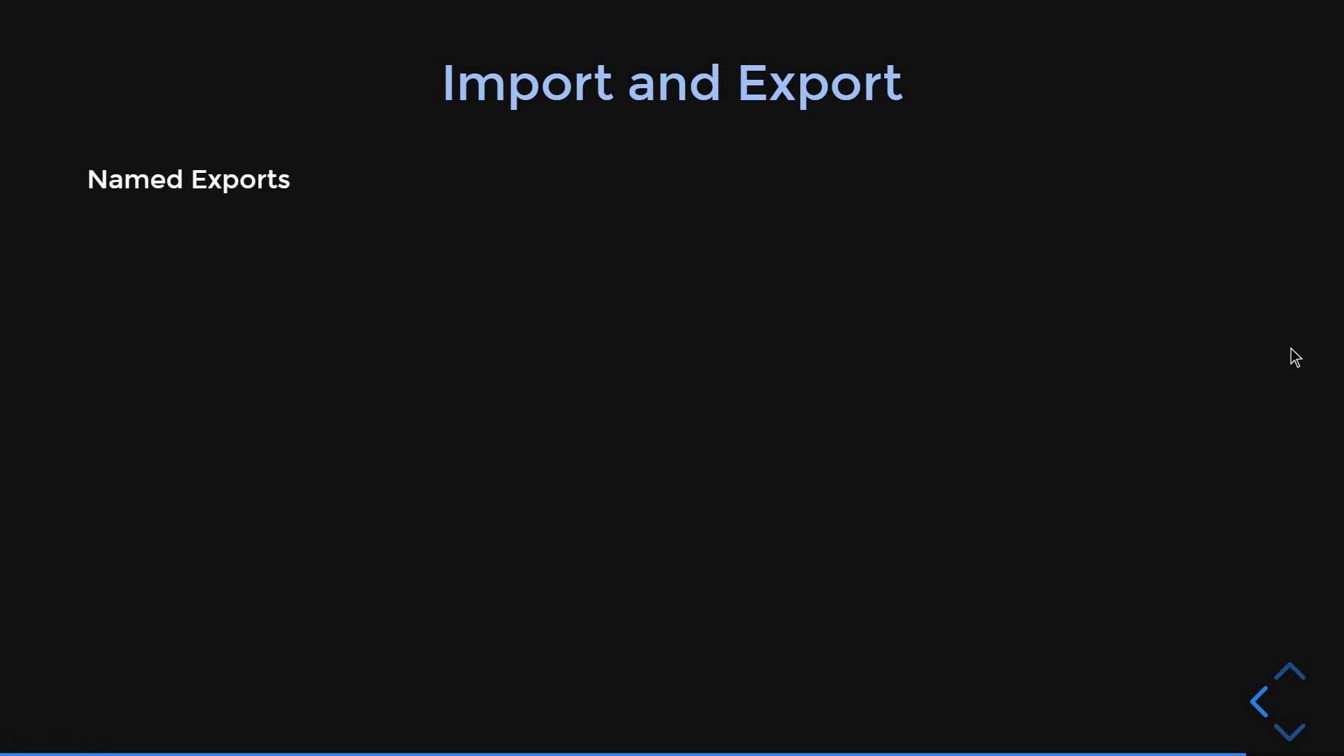
Reveal the file1.js block exporting firstname and lastname as named exports
click(1290, 701)
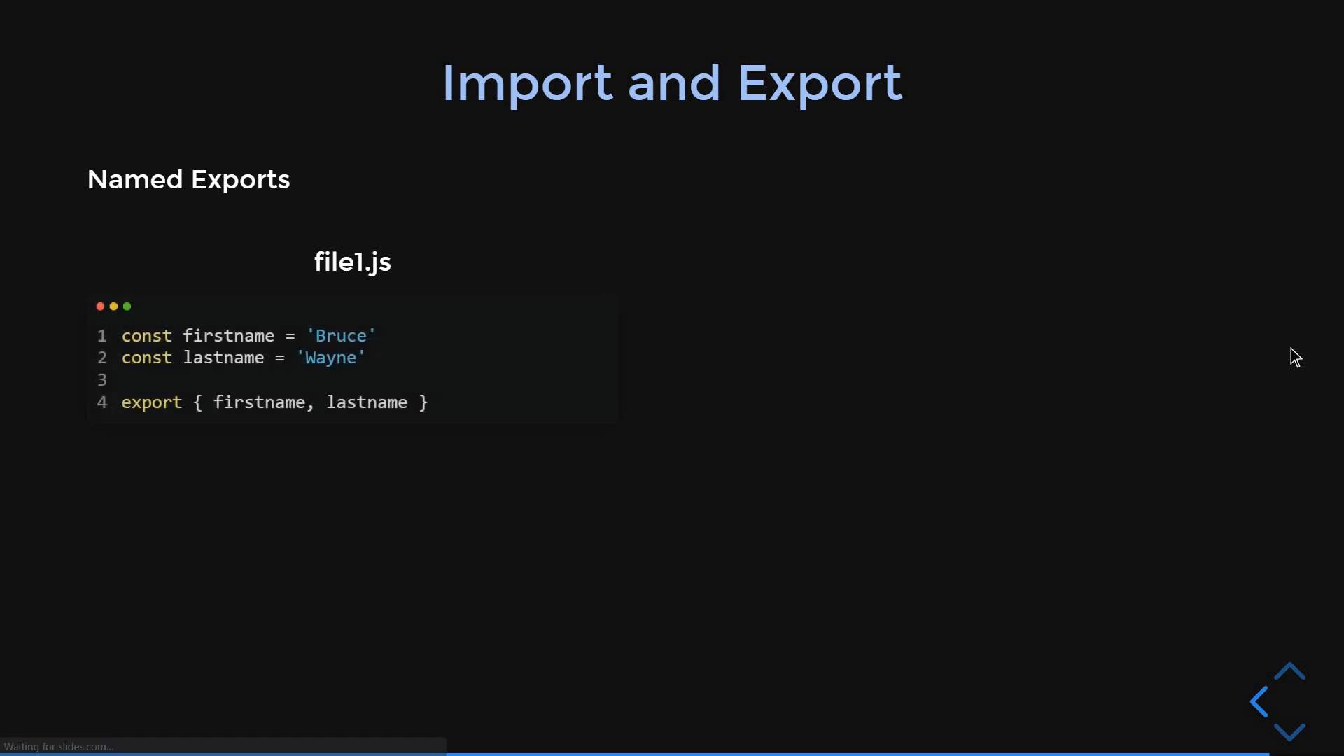
mouse_move(540, 439)
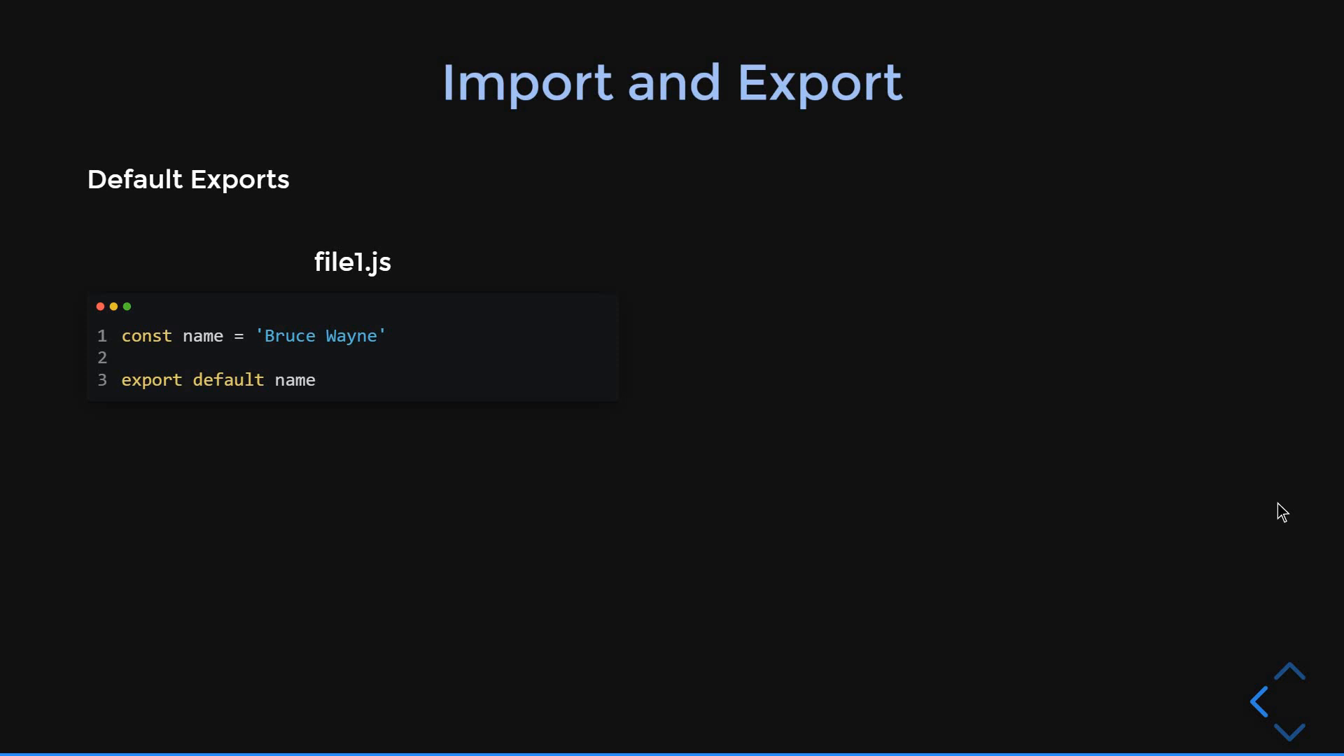
mouse_move(286, 409)
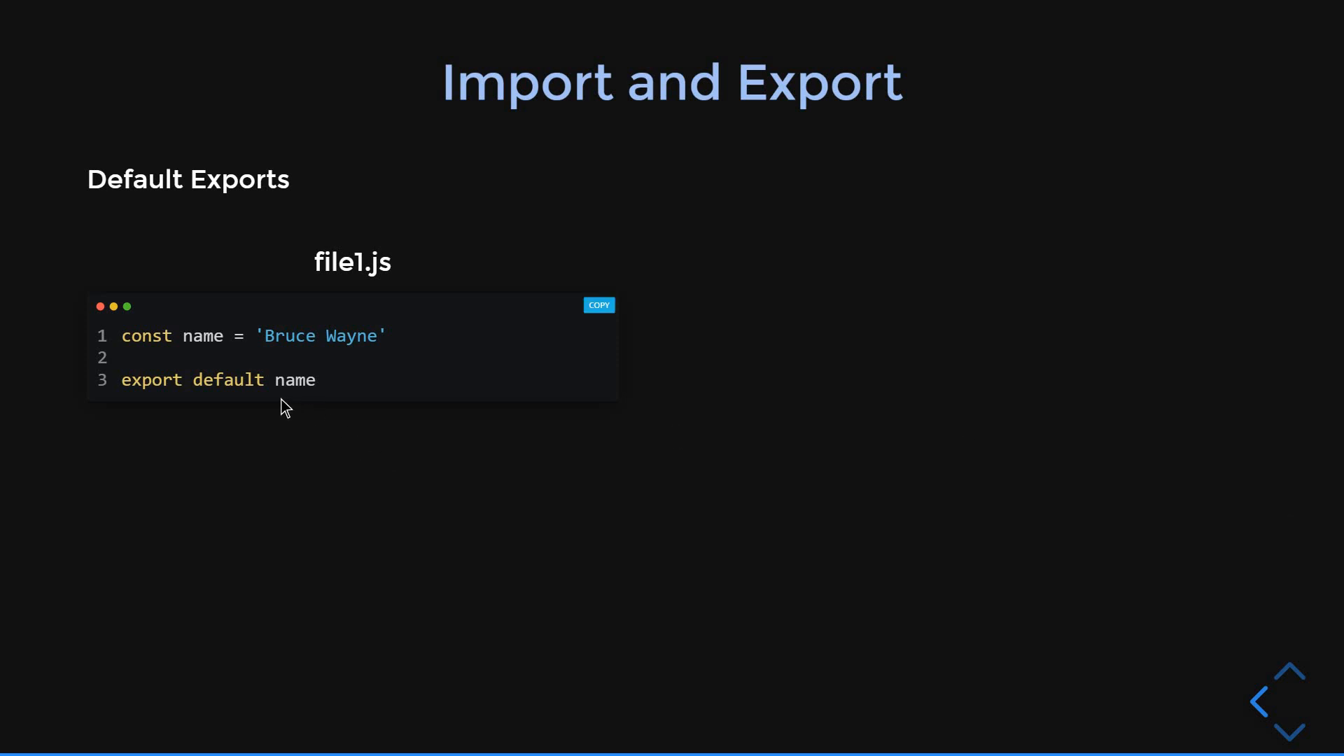
mouse_move(289, 399)
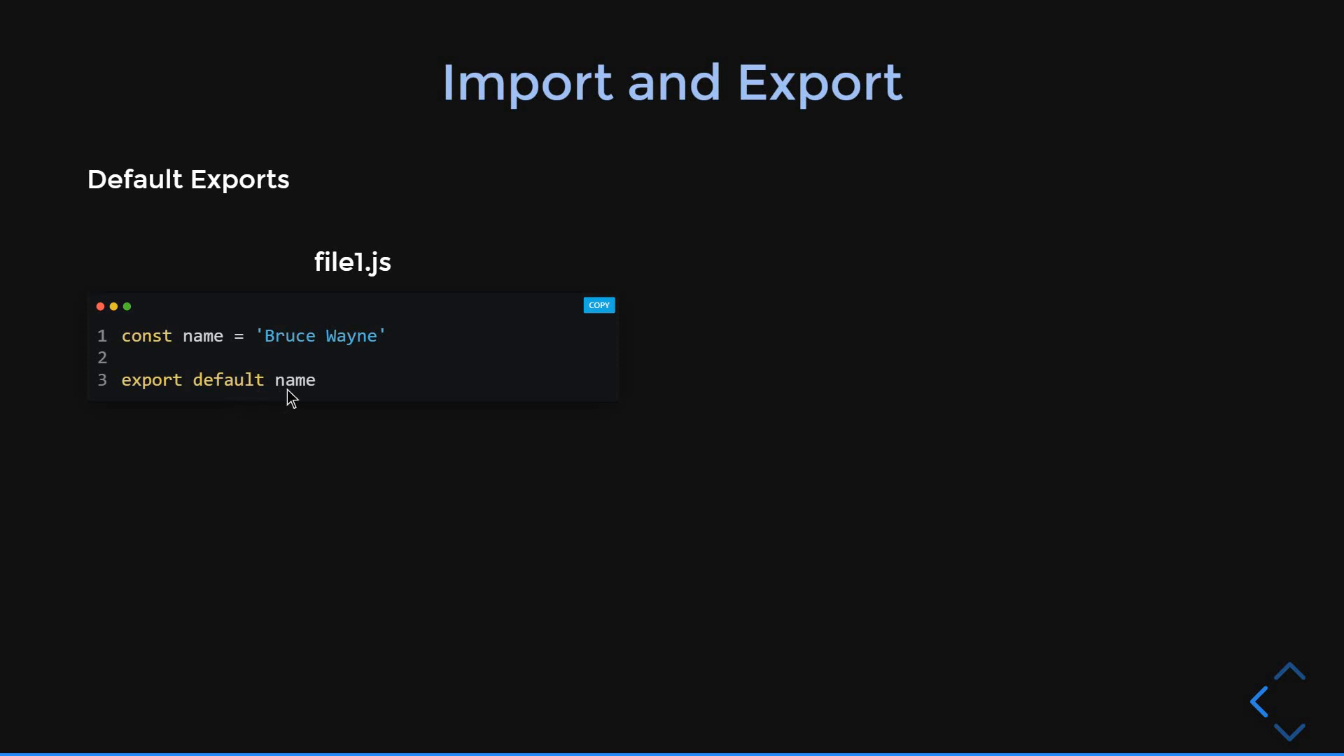
mouse_move(373, 459)
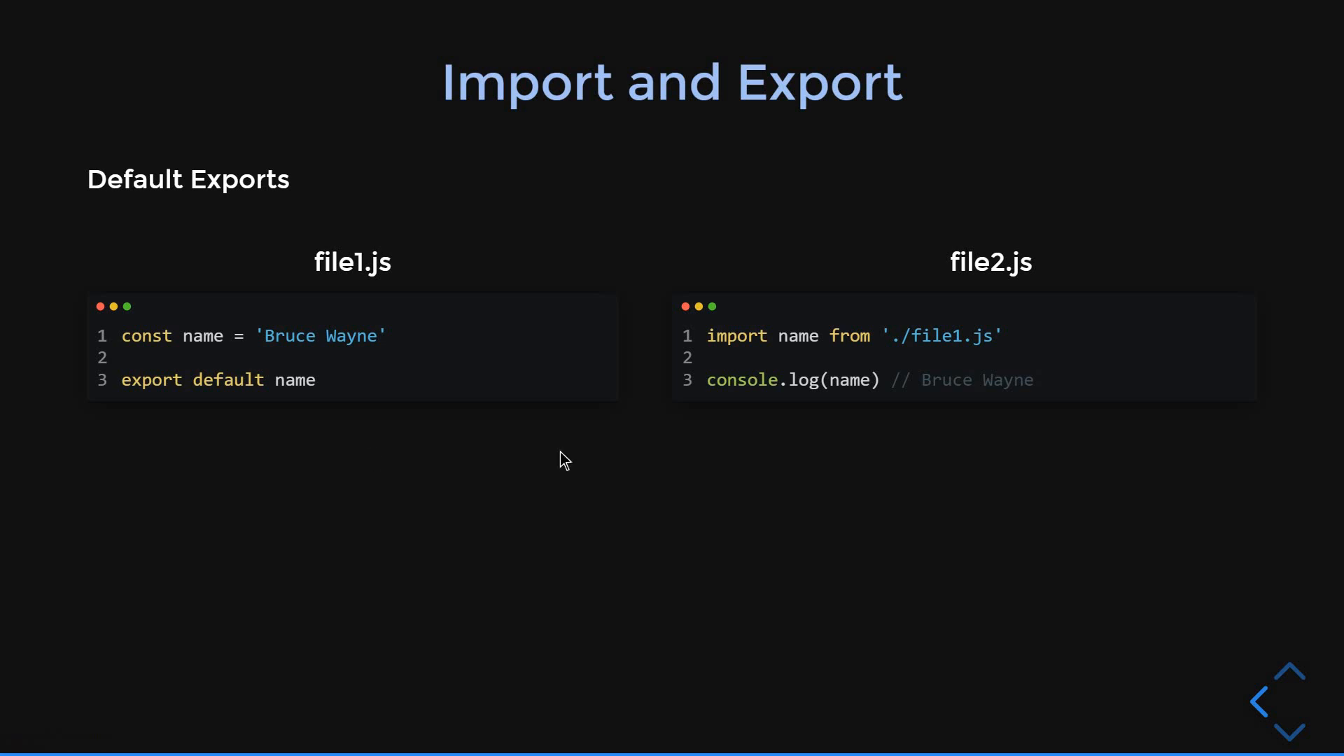
mouse_move(804, 360)
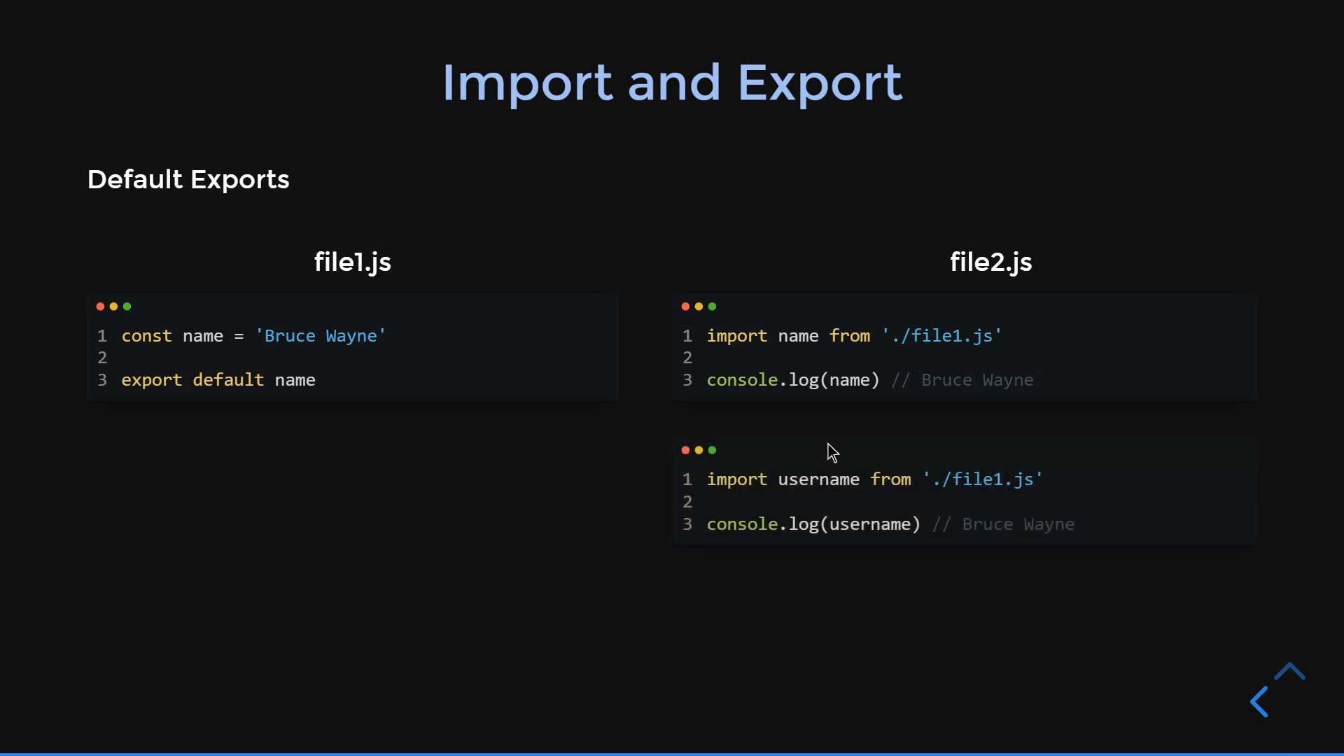
mouse_move(1004, 613)
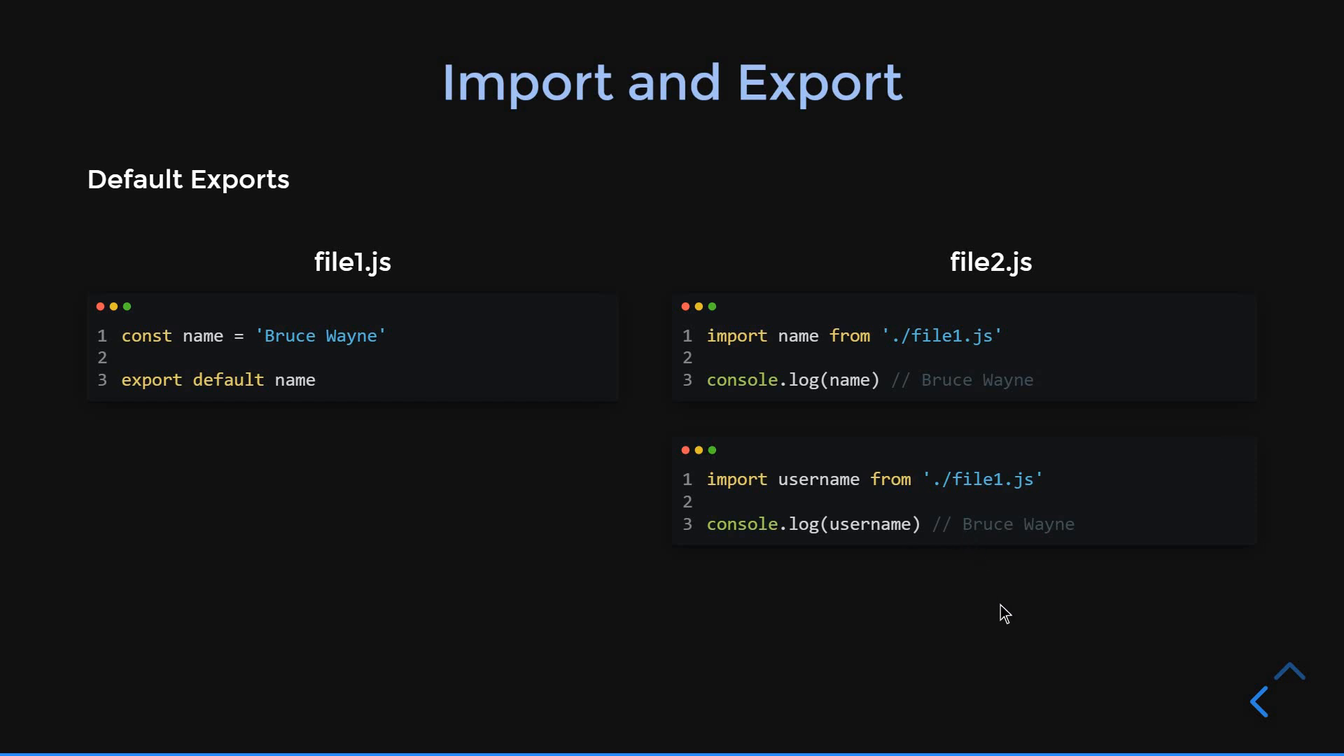